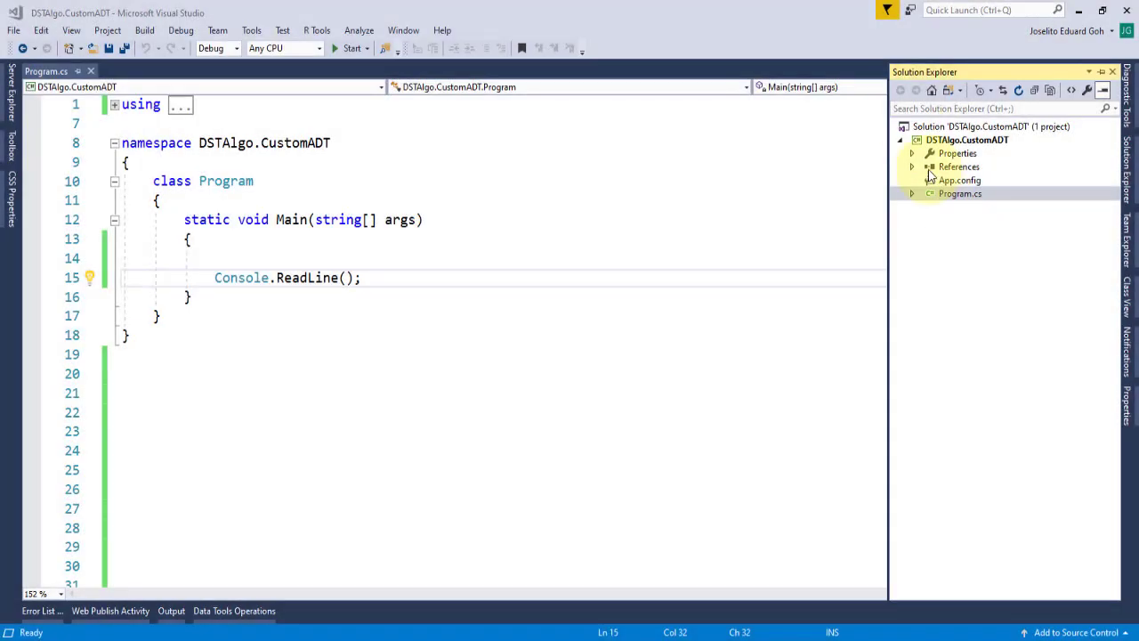
# - Add a new class file named IntegerList.cs to the DSTAlgo.CustomADT project
pyautogui.rightClick(966, 140)
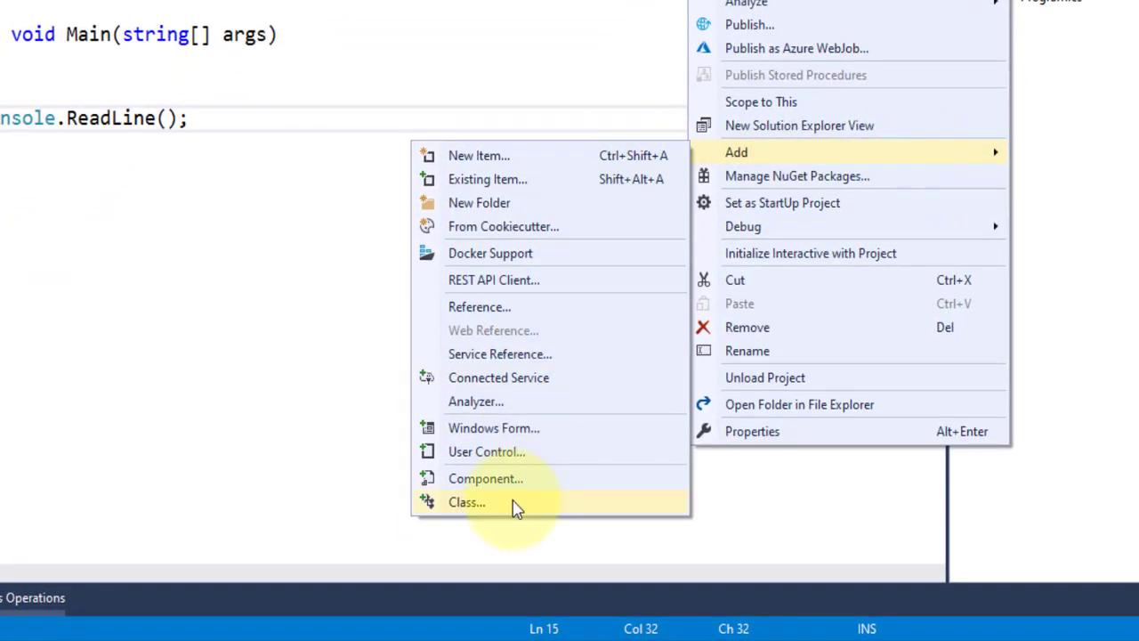
pyautogui.click(467, 502)
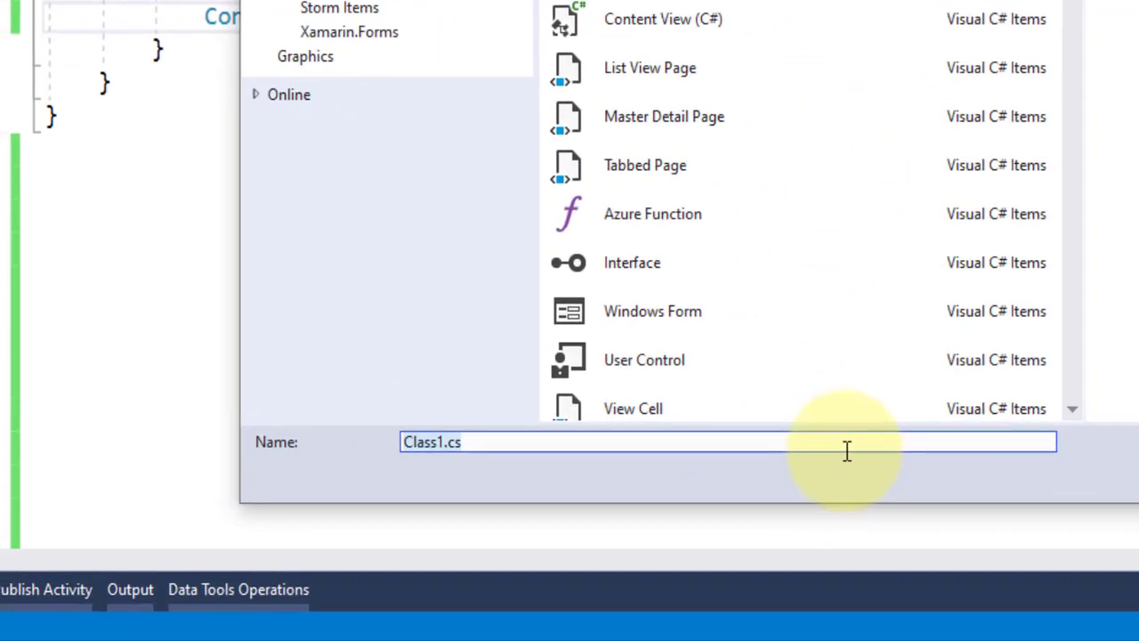
pyautogui.write('IntegerList.')
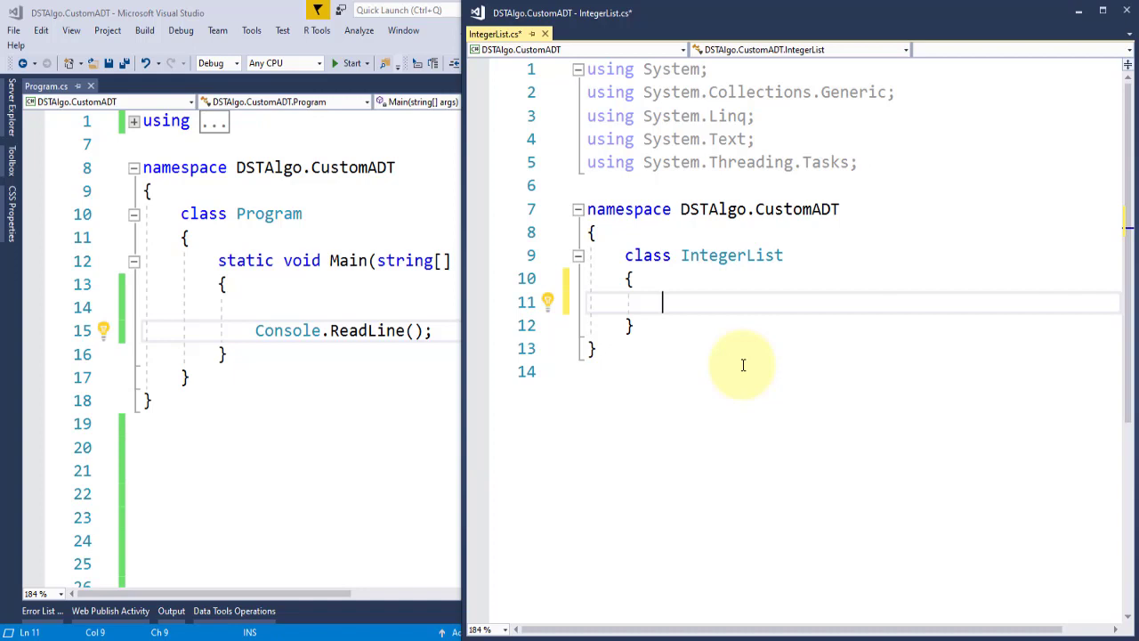
# - Add empty public void stubs Add, Insert, RemoveAt and Sort to IntegerList
pyautogui.write('public')
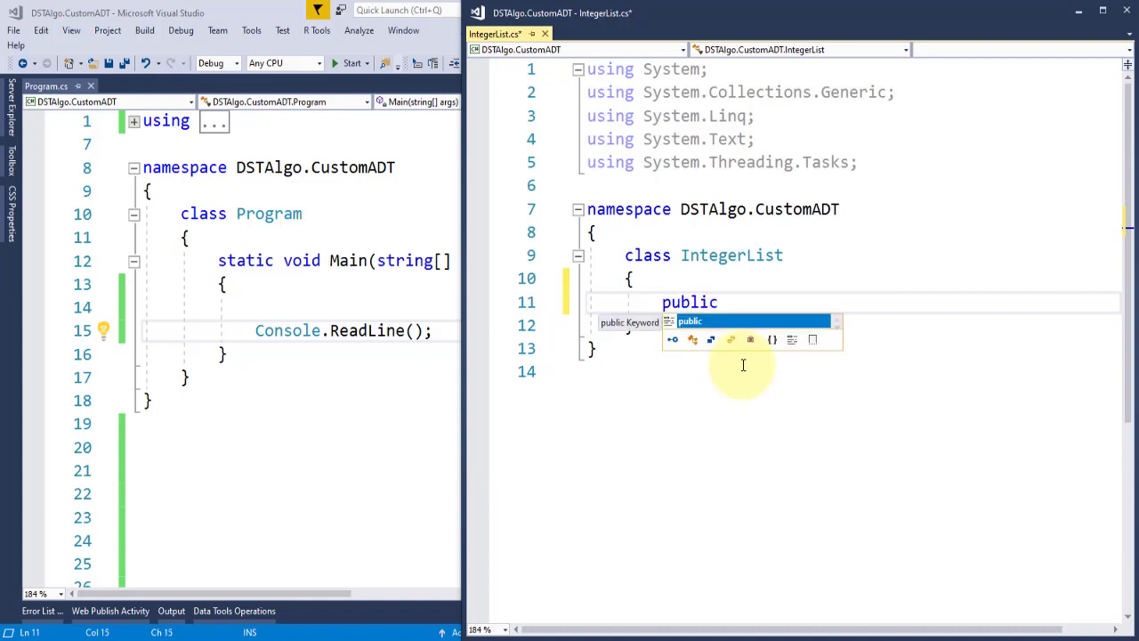
pyautogui.write('void Add()')
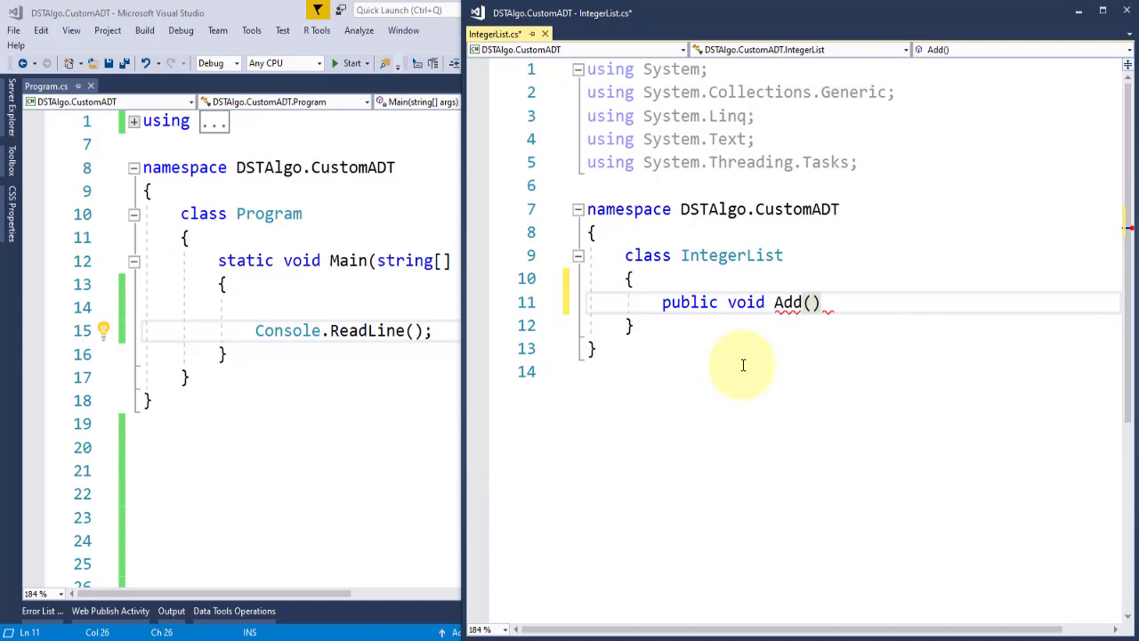
pyautogui.write('public void Insert(')
pyautogui.write('{ ')
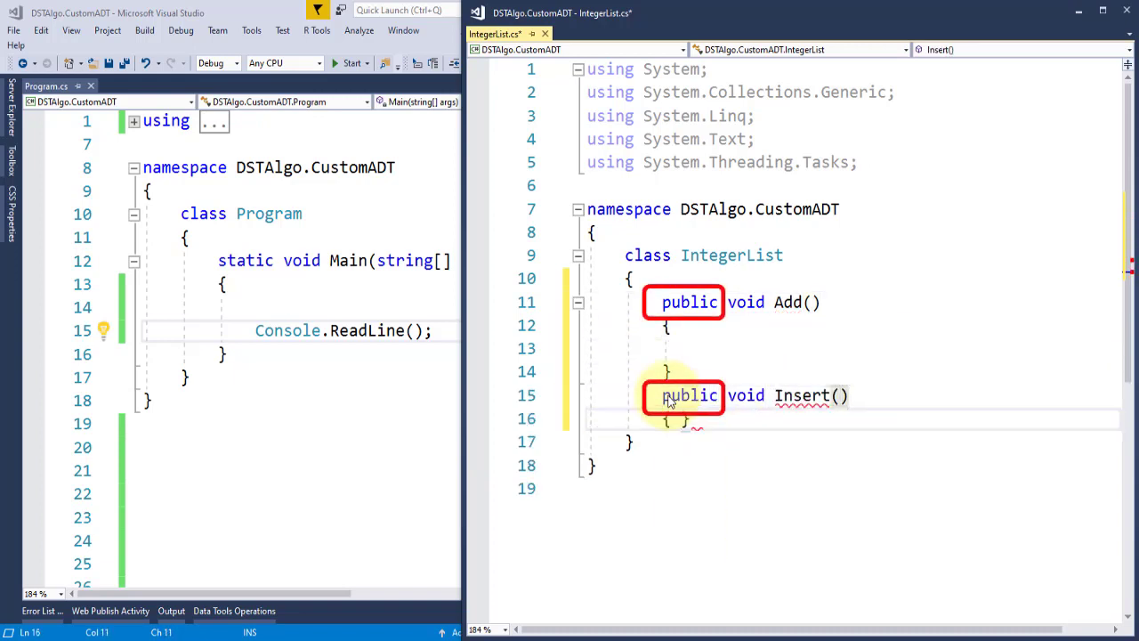
pyautogui.write('public void')
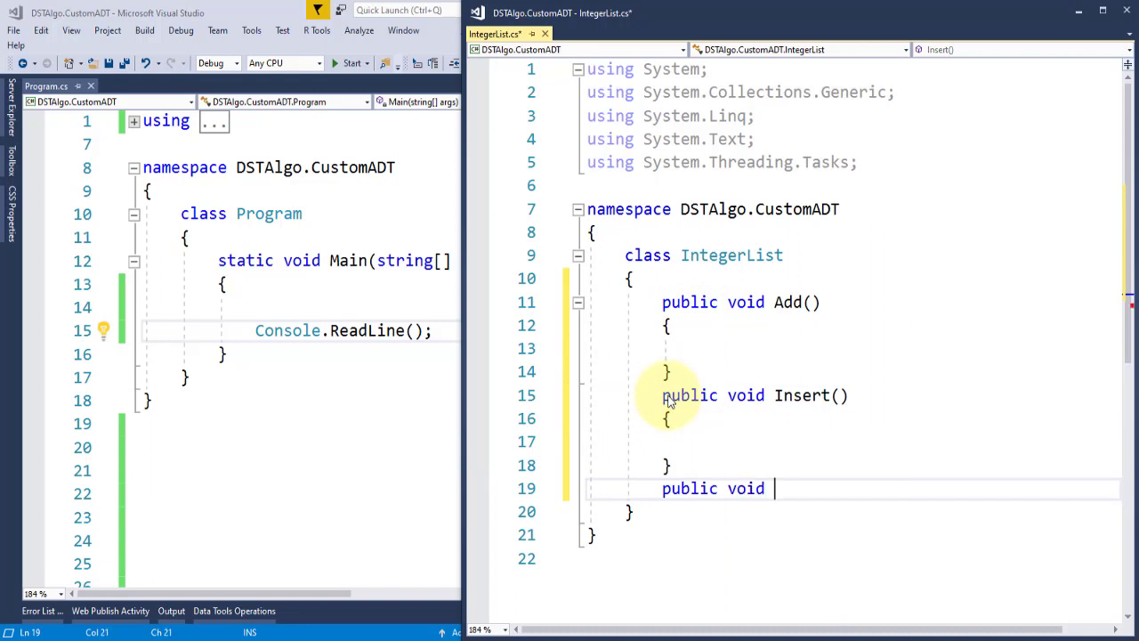
pyautogui.write('RemoveAt(')
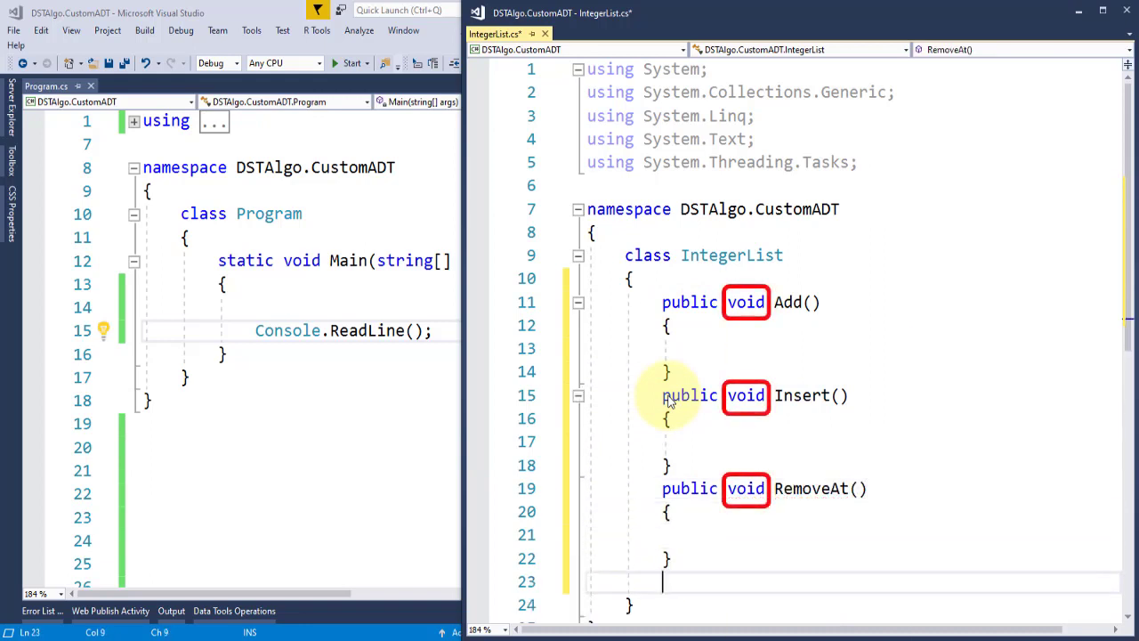
pyautogui.write('public void Sort(')
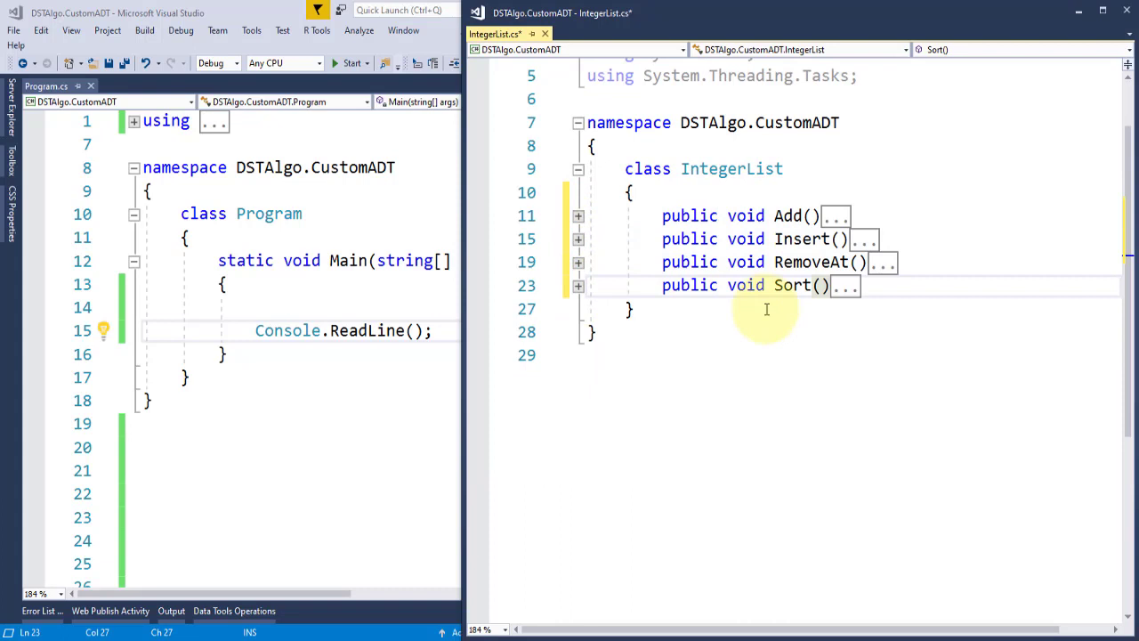
# - Add a public int Search method that returns -1, and collapse it
pyautogui.write('public')
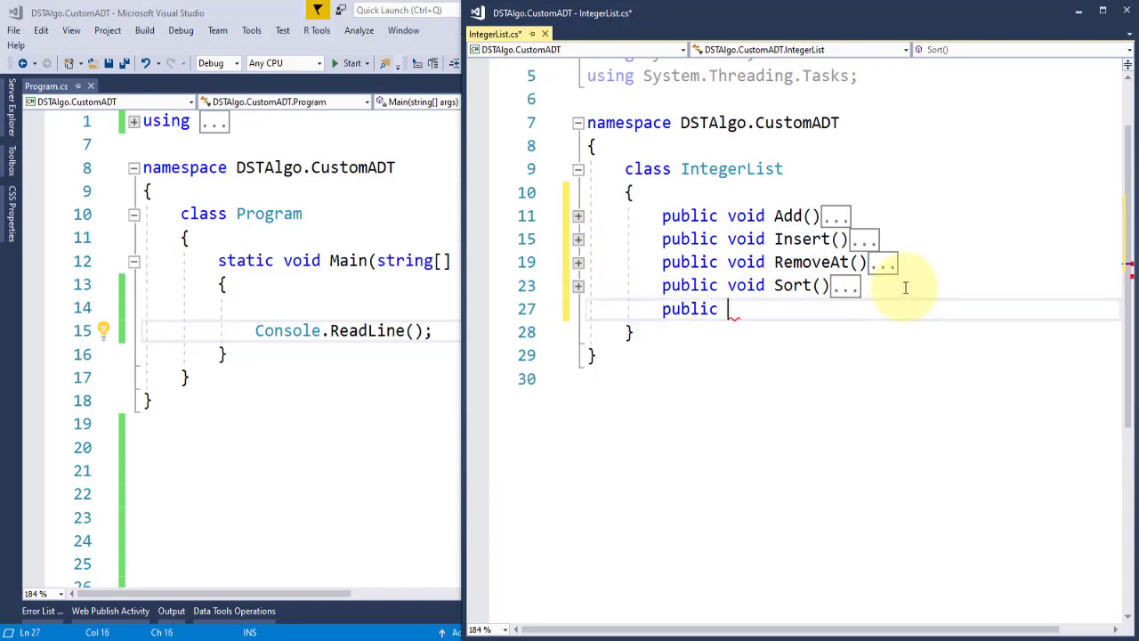
pyautogui.write('int Search()')
pyautogui.write('{')
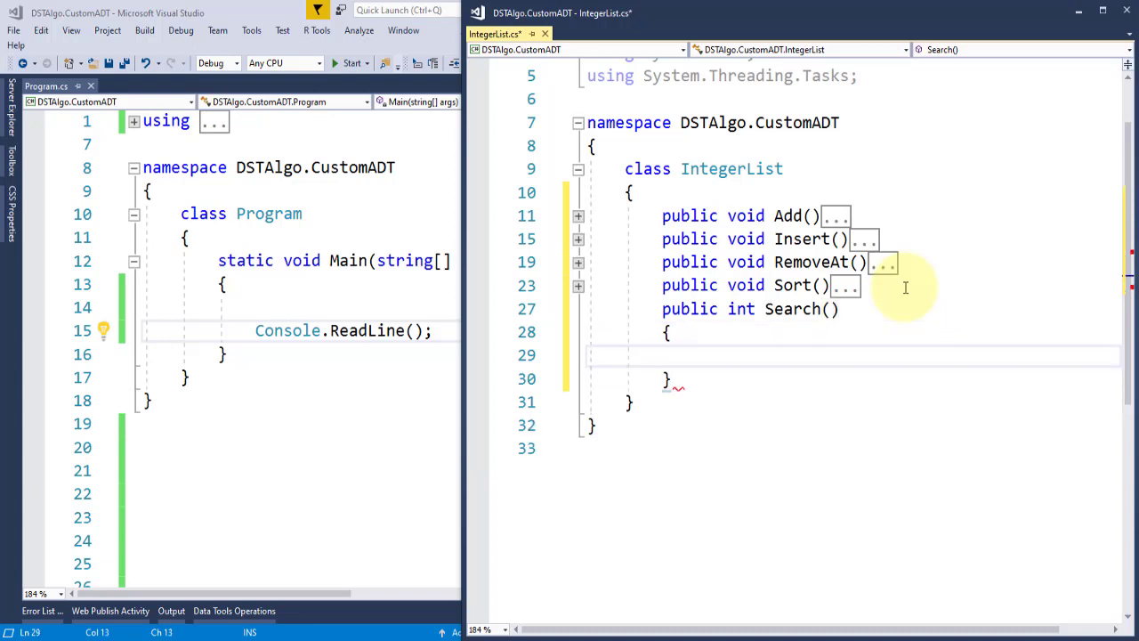
pyautogui.write('retu')
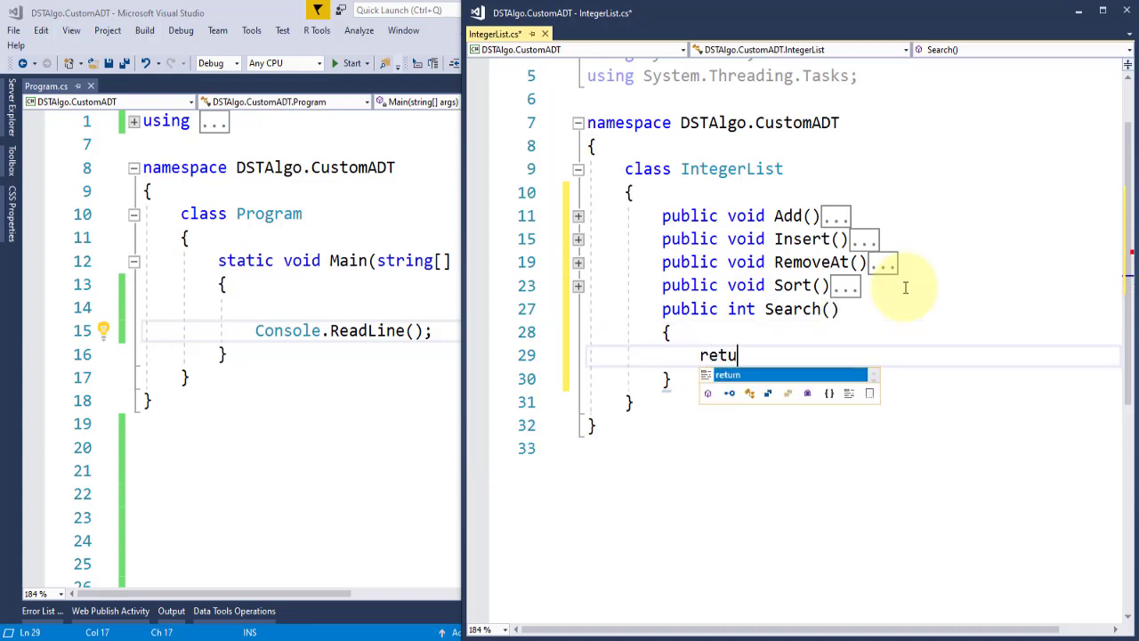
pyautogui.write('rn')
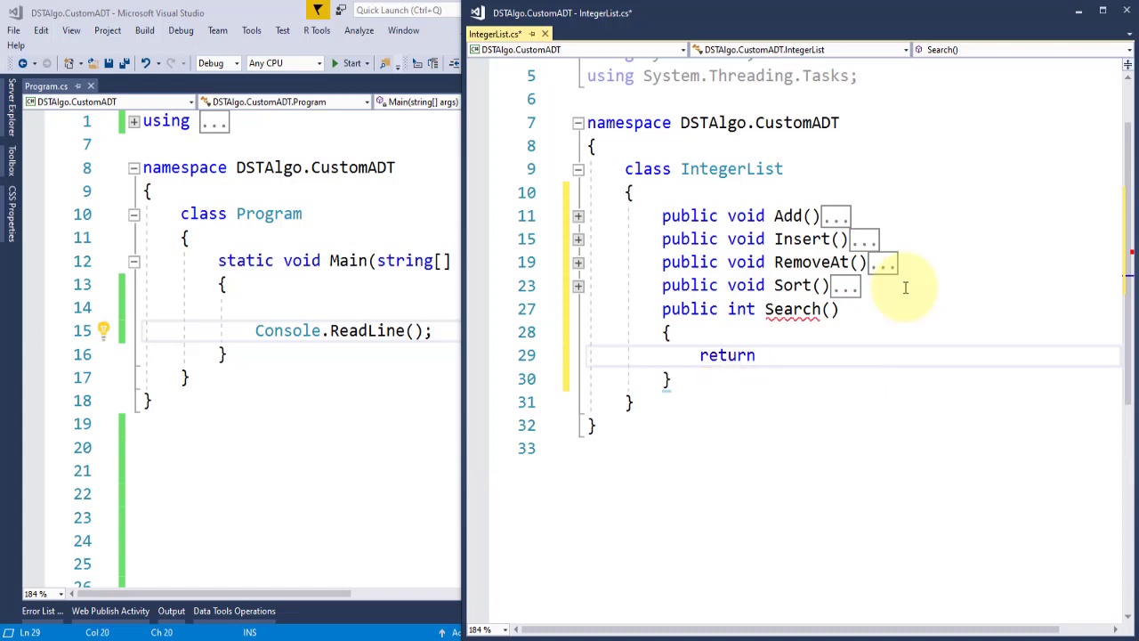
pyautogui.write('-1')
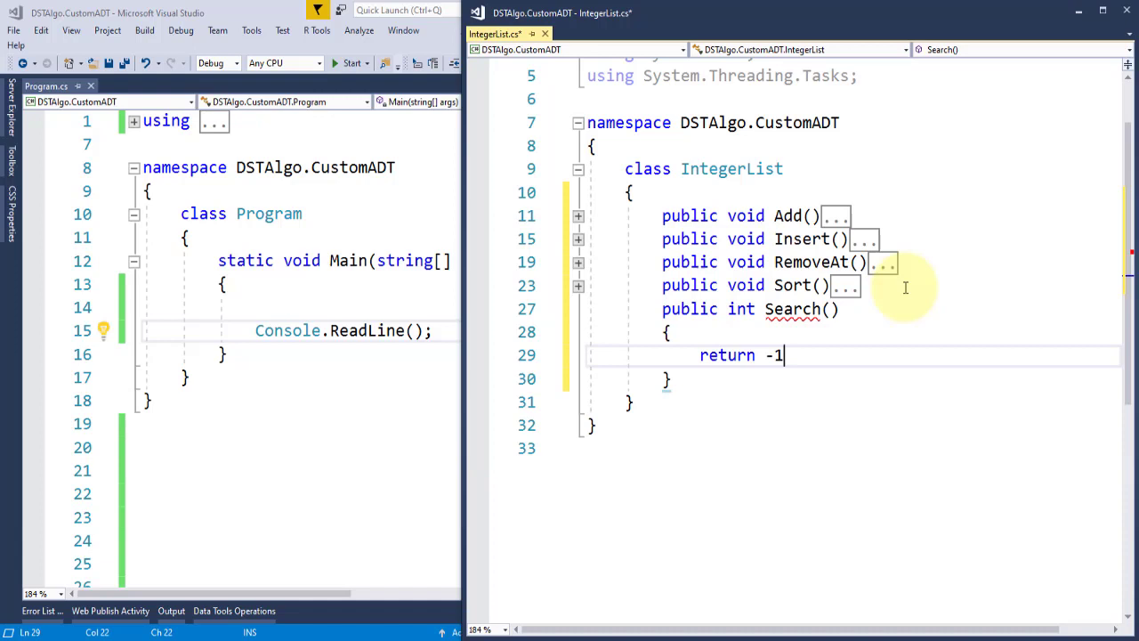
pyautogui.write(';')
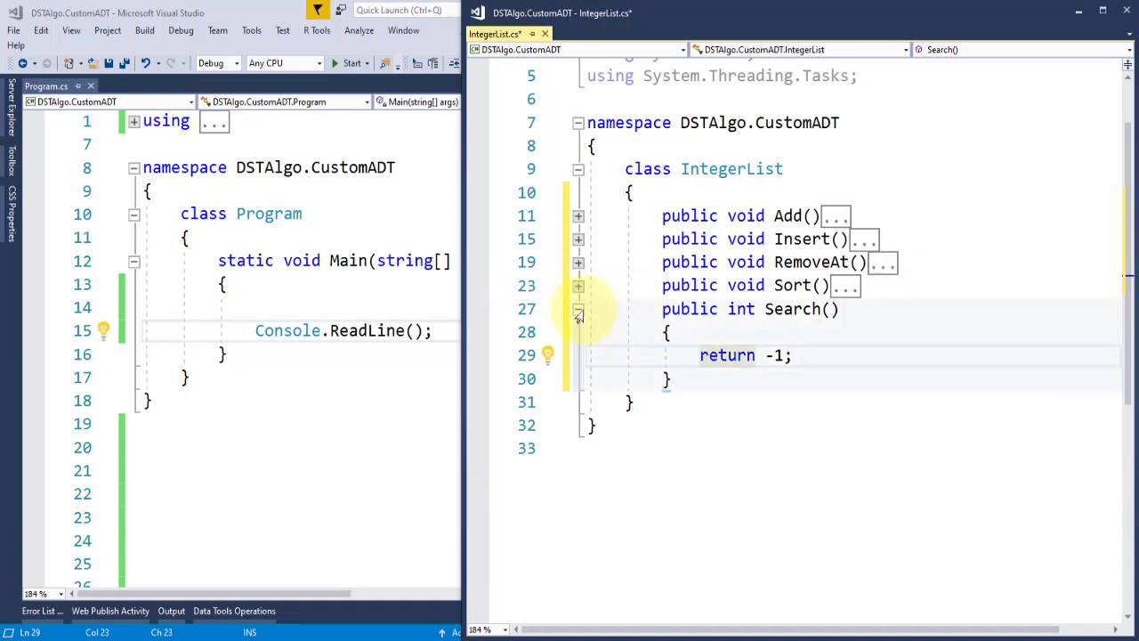
pyautogui.click(579, 309)
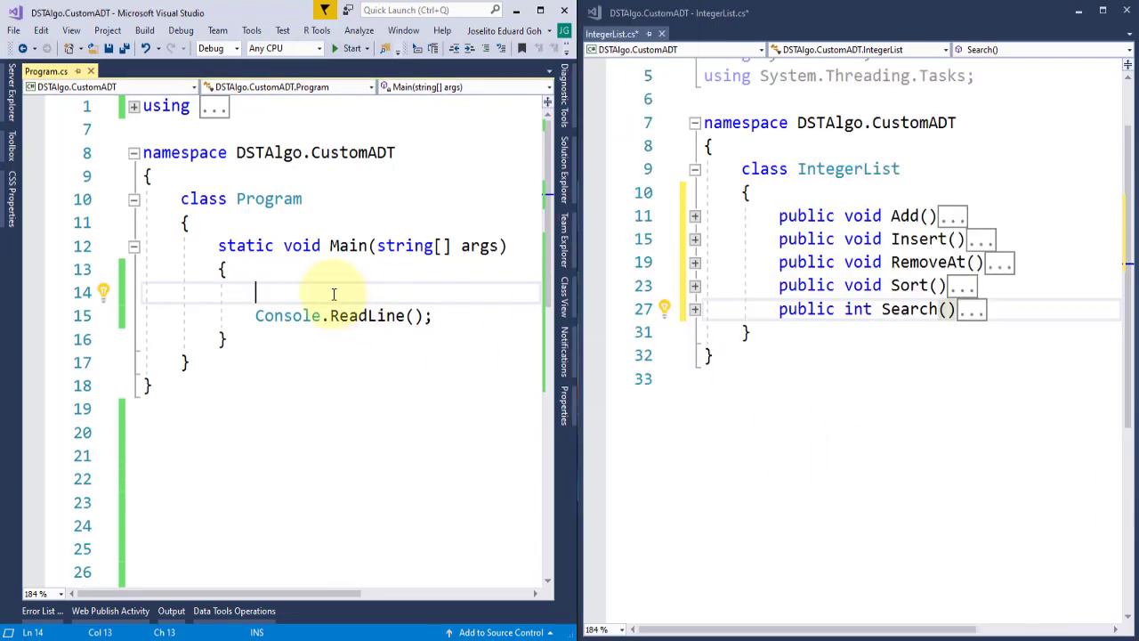
# - Create an IntegerList named numbers, call Add(5), and give Add an int item parameter
pyautogui.write('IntegerList numbers = new IntegerList();')
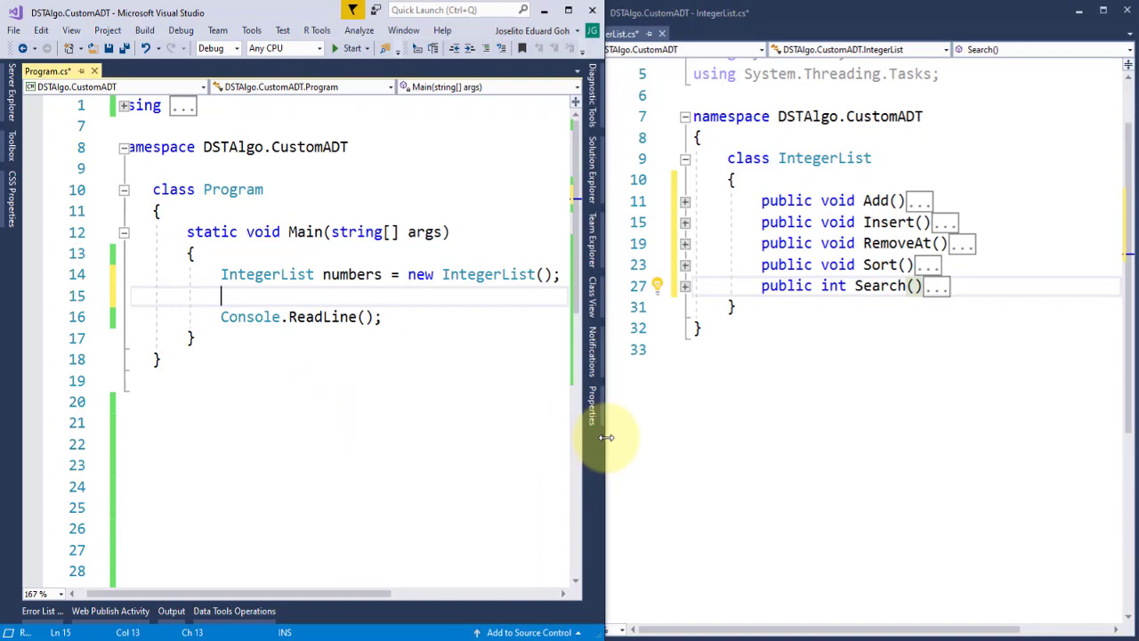
pyautogui.write('numbers.')
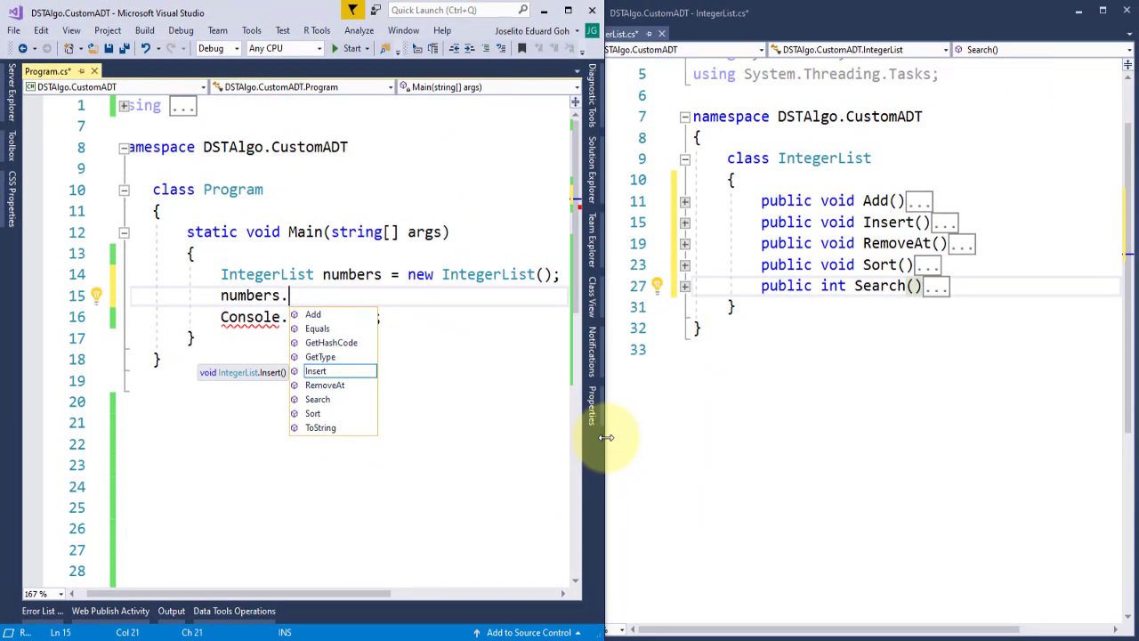
pyautogui.write('Ad')
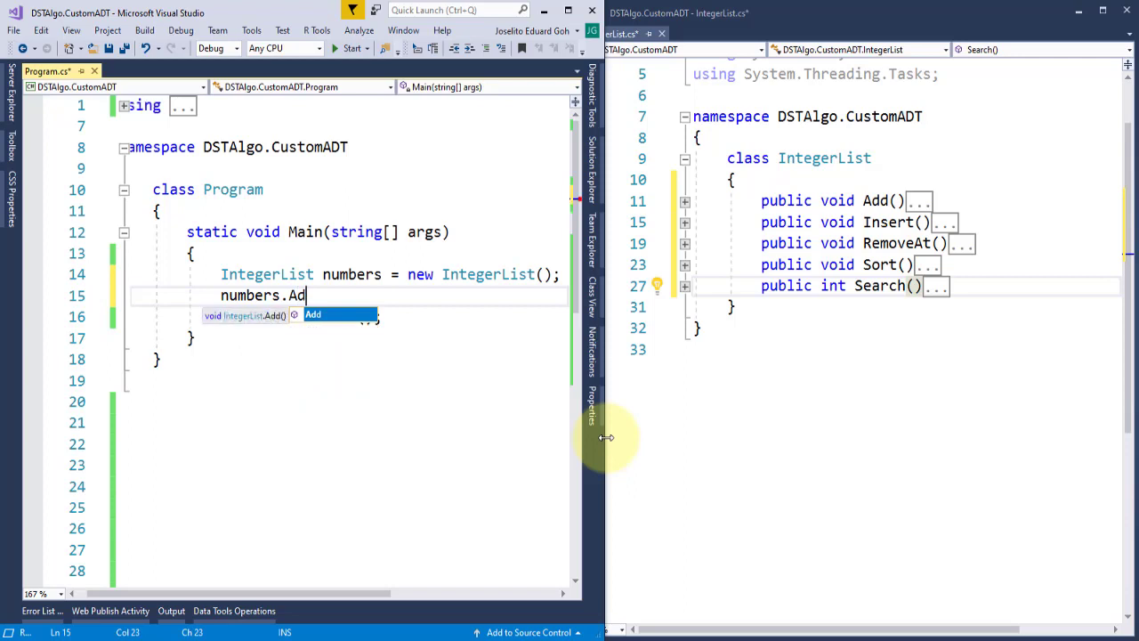
pyautogui.write('d()')
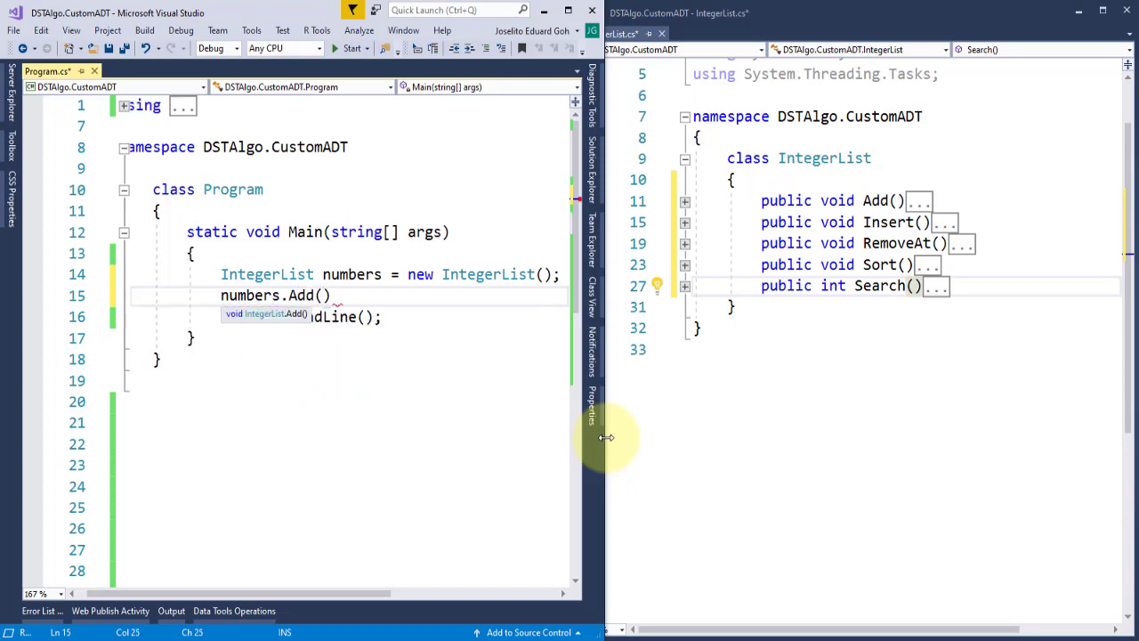
pyautogui.write('5')
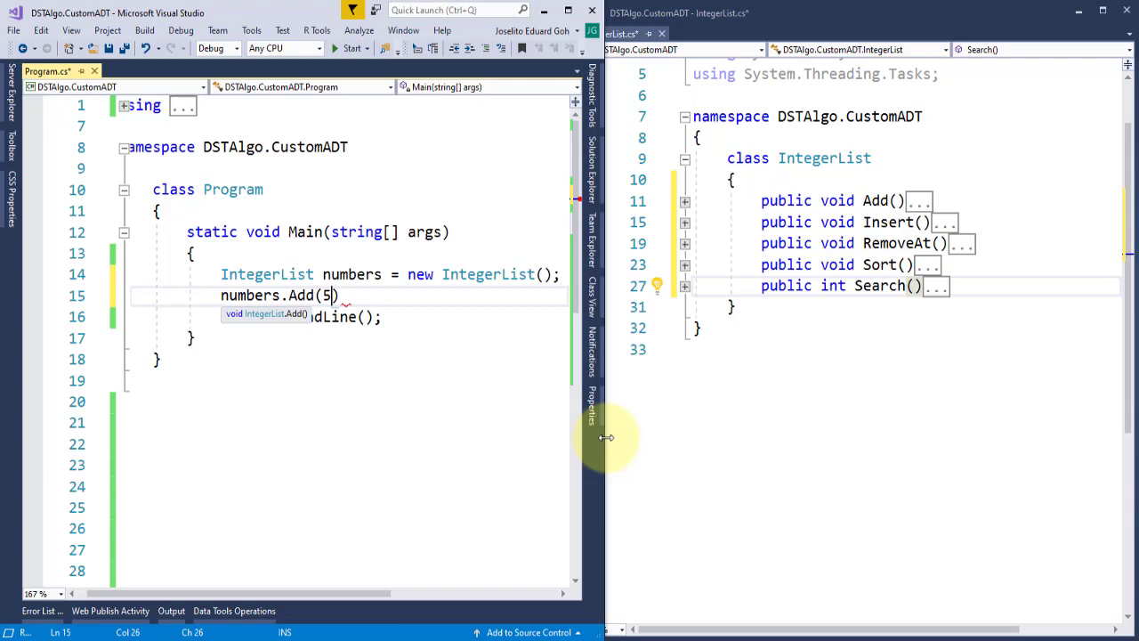
pyautogui.write(';')
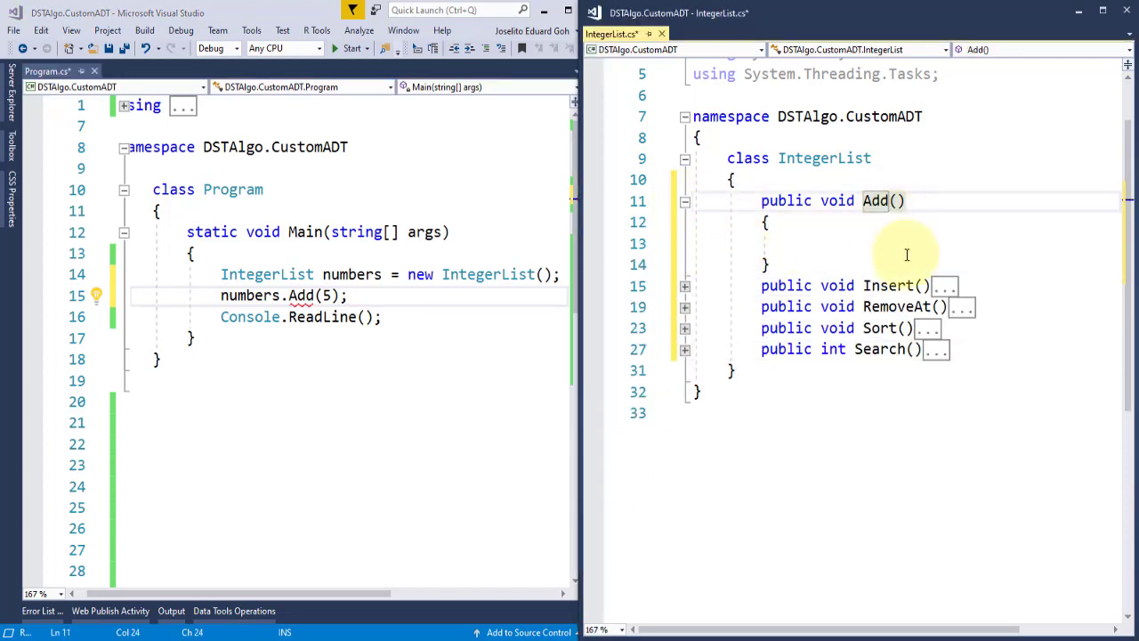
pyautogui.write('int item')
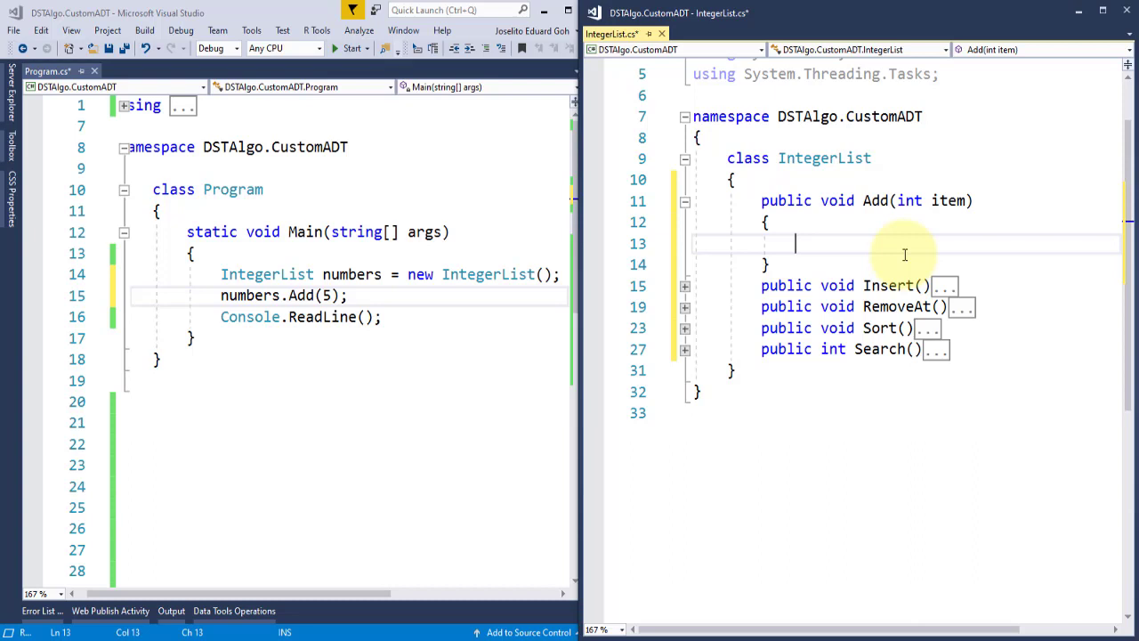
# - Call numbers.Insert in Main and give Insert int index and int item parameters
pyautogui.write('numbers')
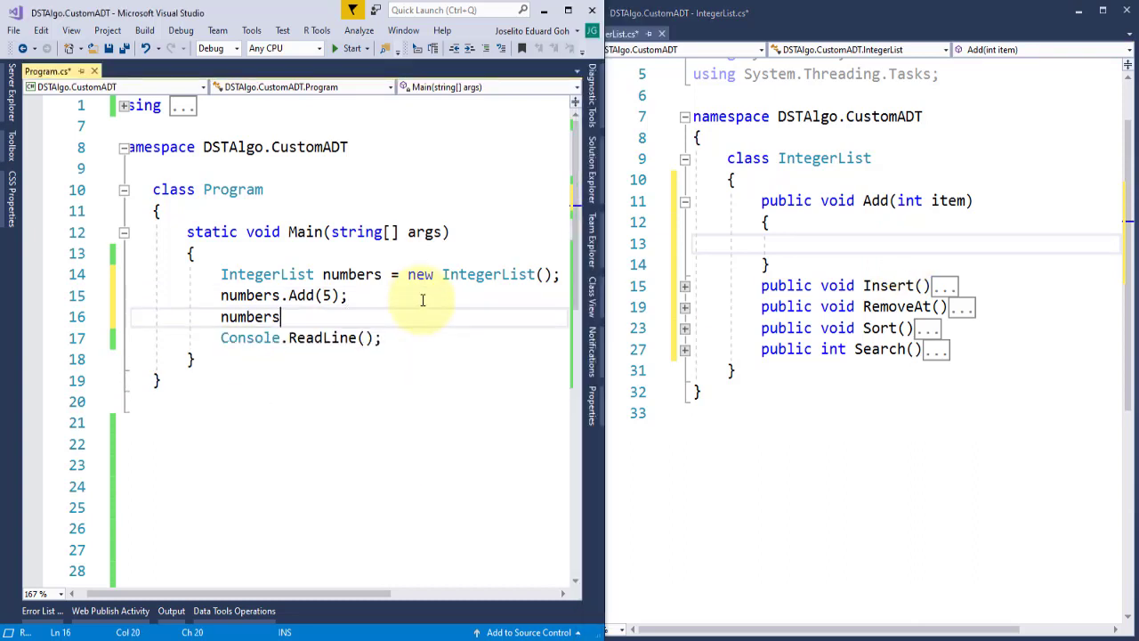
pyautogui.write('.Insert()')
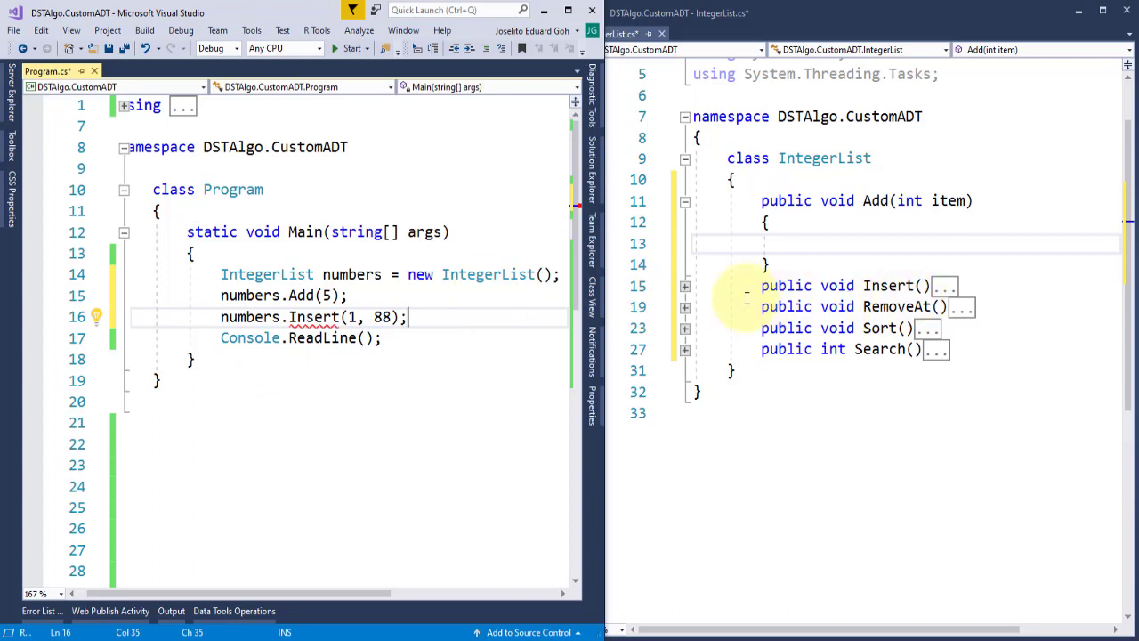
pyautogui.write('int inde')
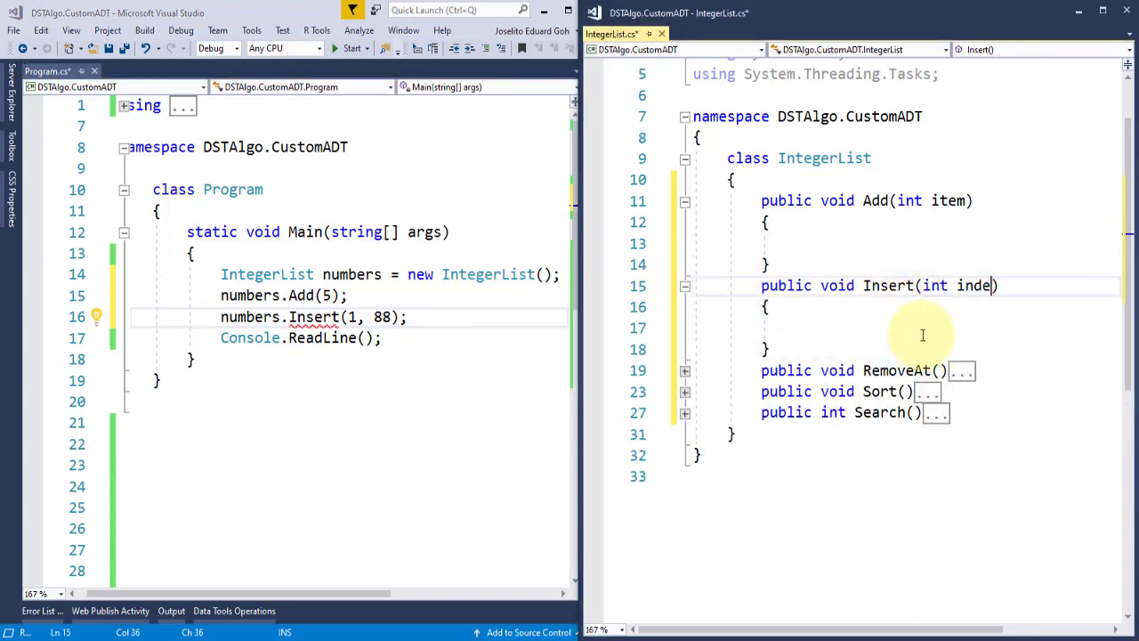
pyautogui.write('x, int')
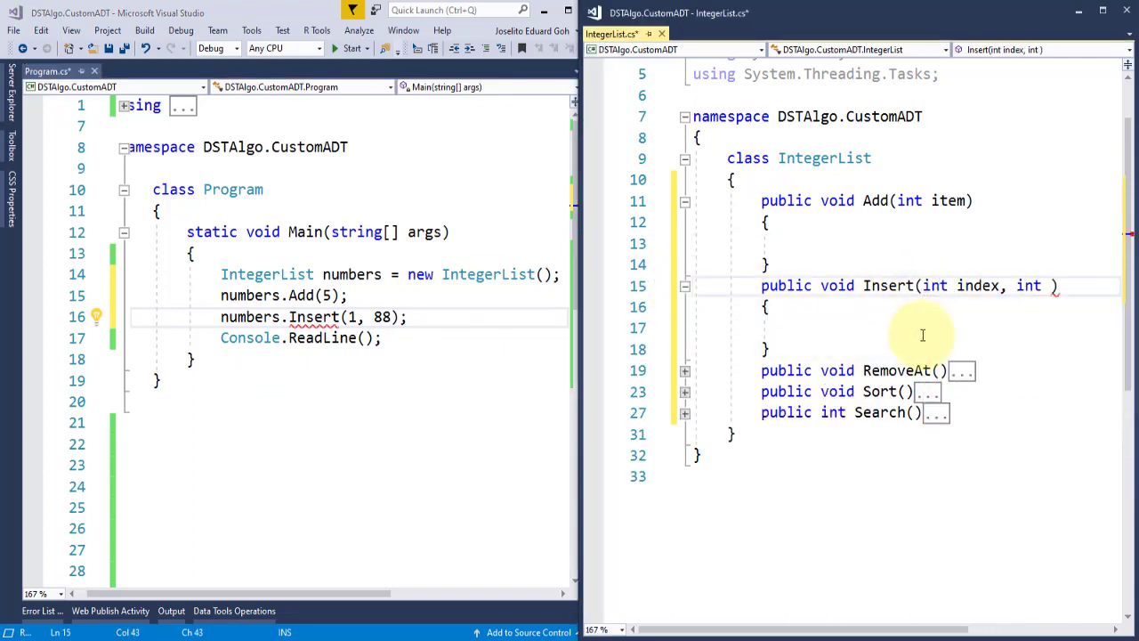
pyautogui.write('item')
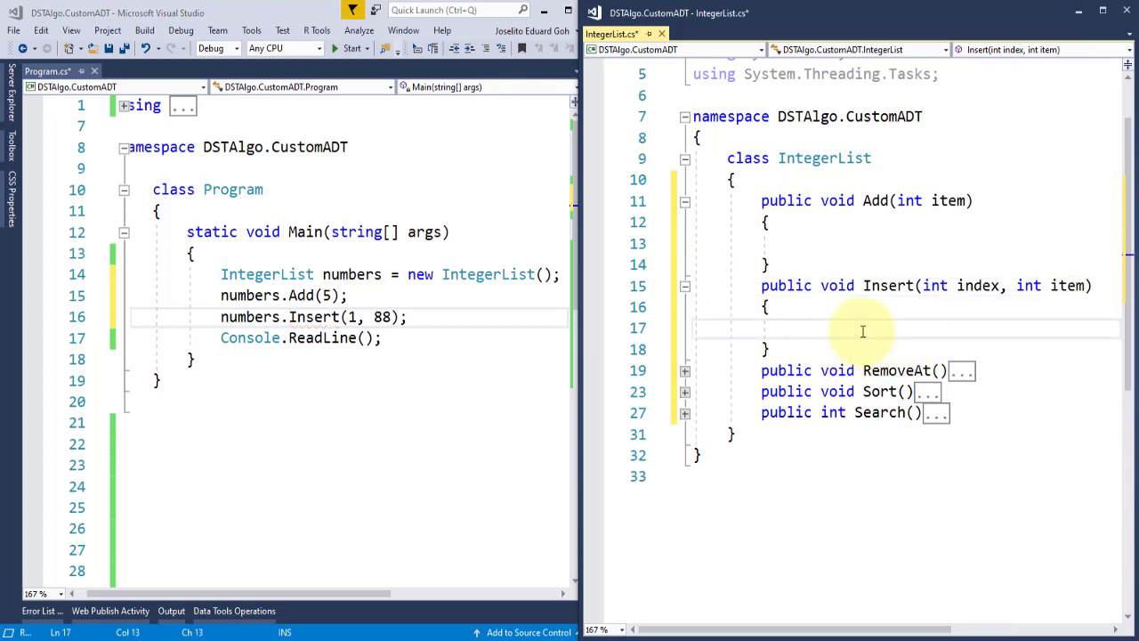
# - Call RemoveAt(0), Sort() and Search(5) on numbers in Main
pyautogui.write('numbers.Remove')
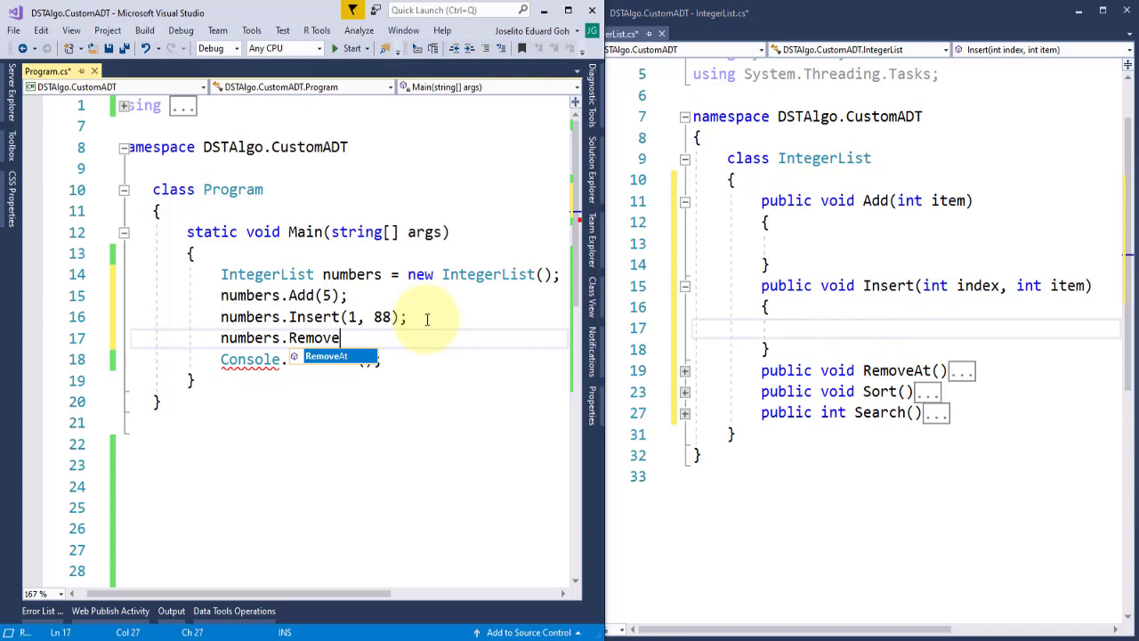
pyautogui.write('At(0);')
pyautogui.click(906, 370)
pyautogui.write('int index')
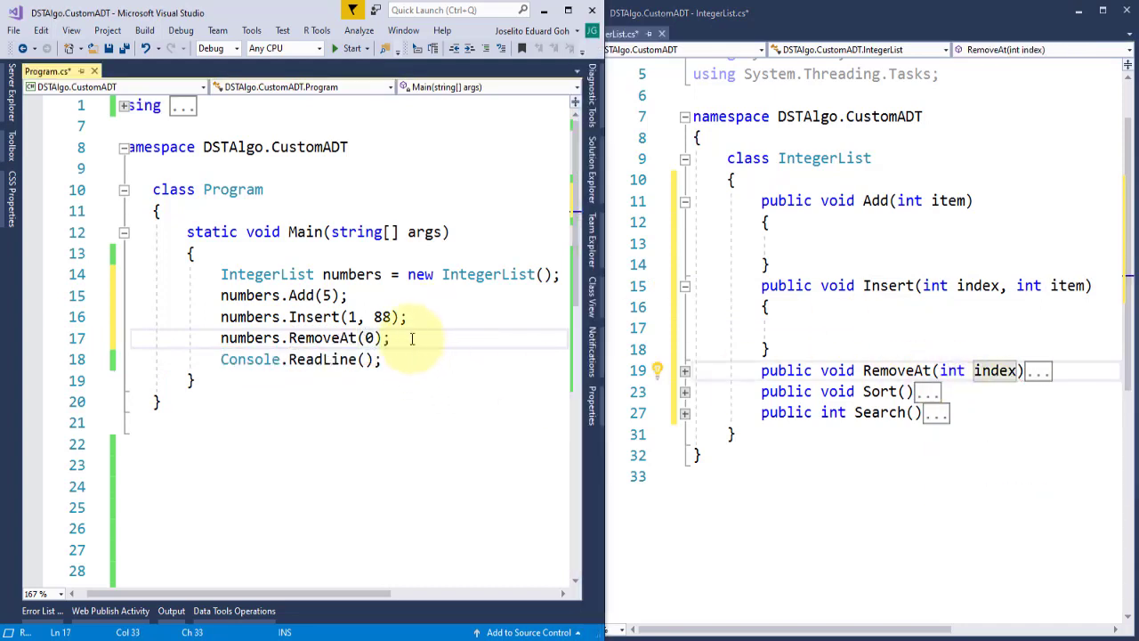
pyautogui.write('numbers.sor')
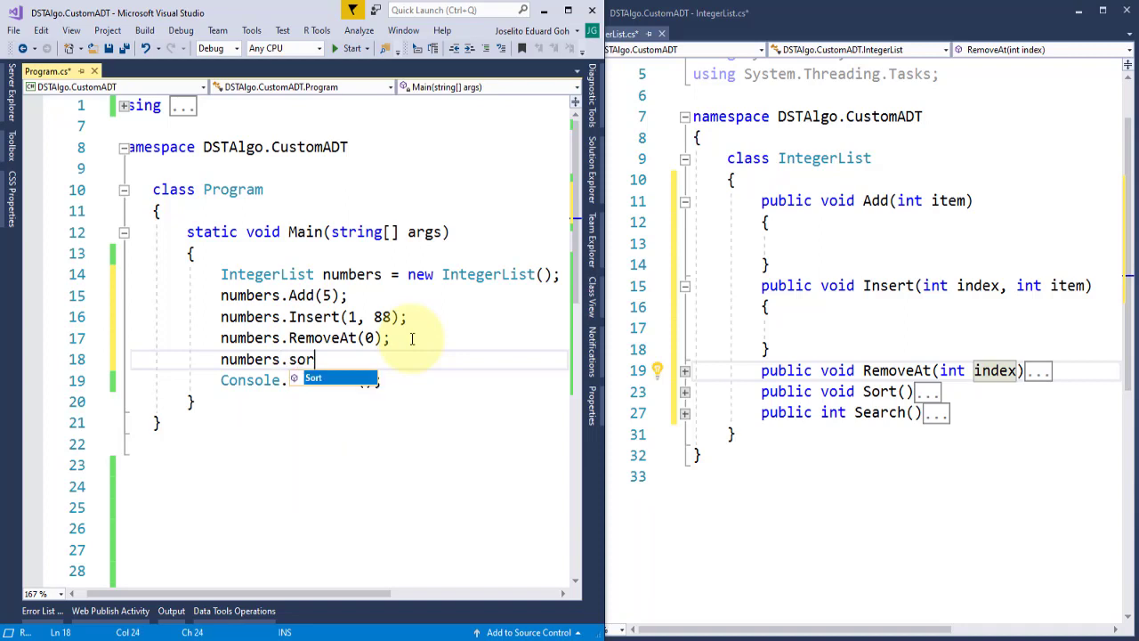
pyautogui.write('numbers.Search(5')
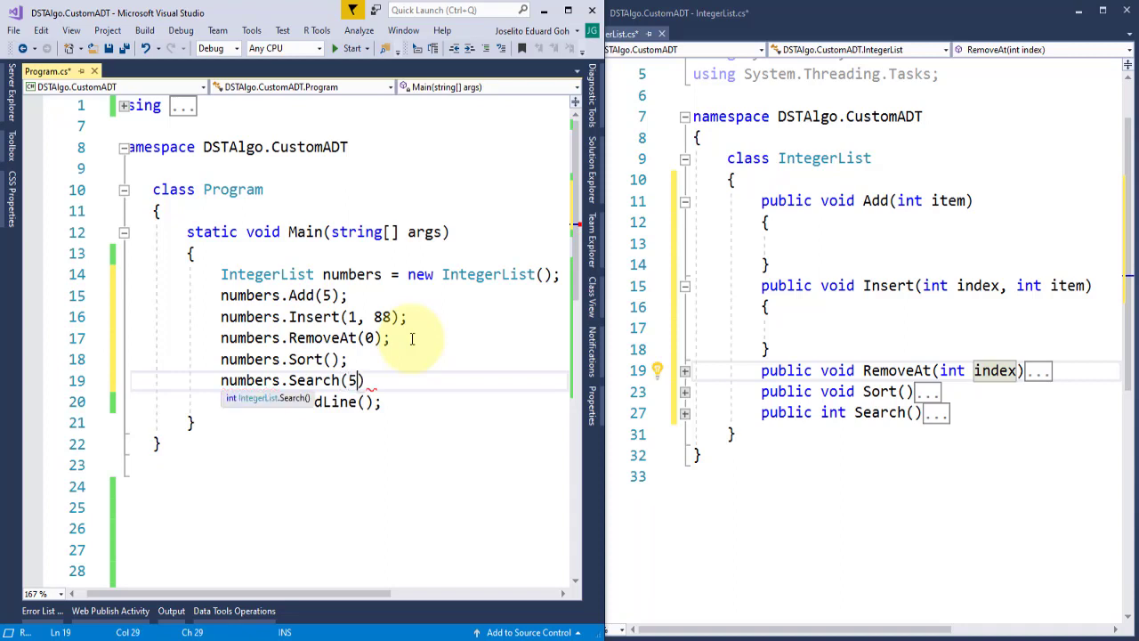
pyautogui.write(';')
pyautogui.click(856, 412)
pyautogui.write('int item')
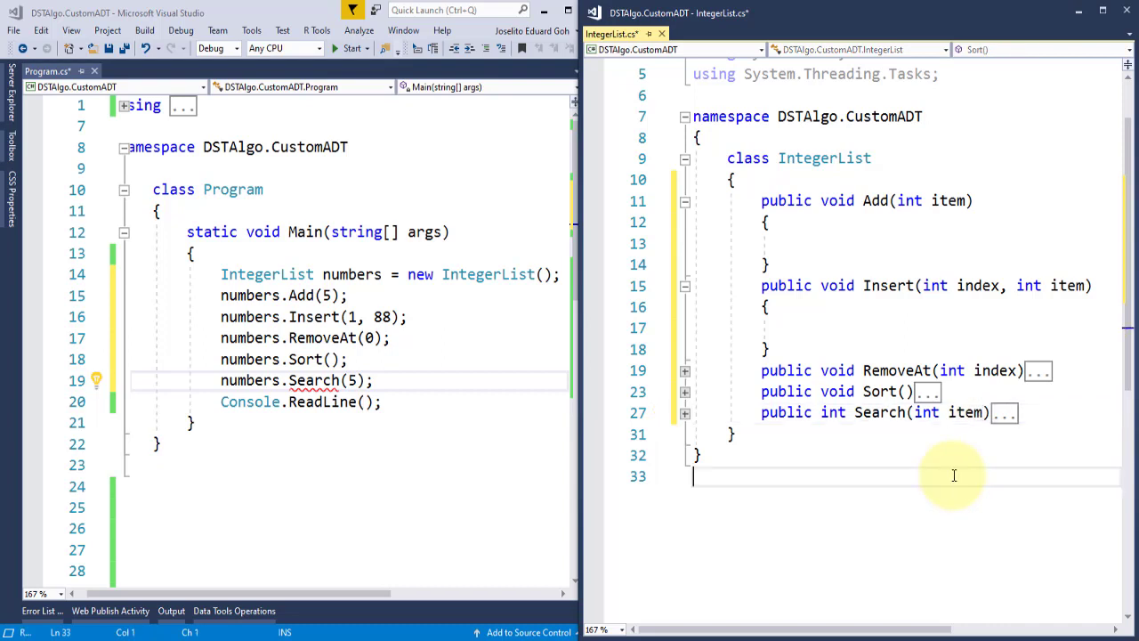
# - Run the program to test the calls, then close the empty console window
pyautogui.click(352, 48)
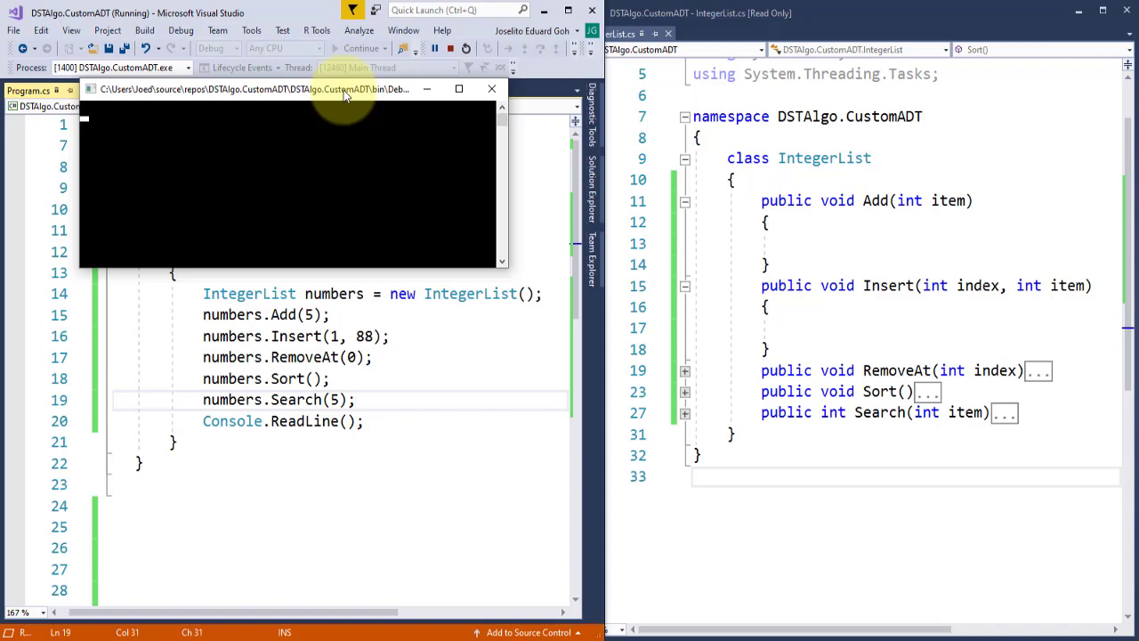
pyautogui.click(354, 400)
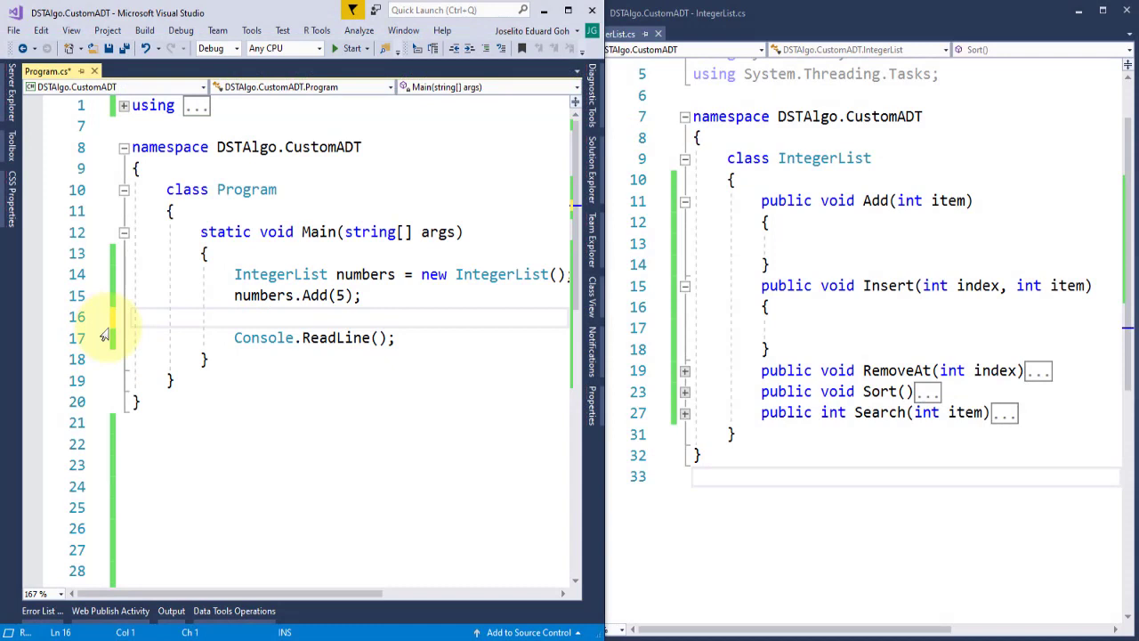
# - Add a private int[] array field and an IntegerList constructor setting array = new int[5]
pyautogui.write('private i')
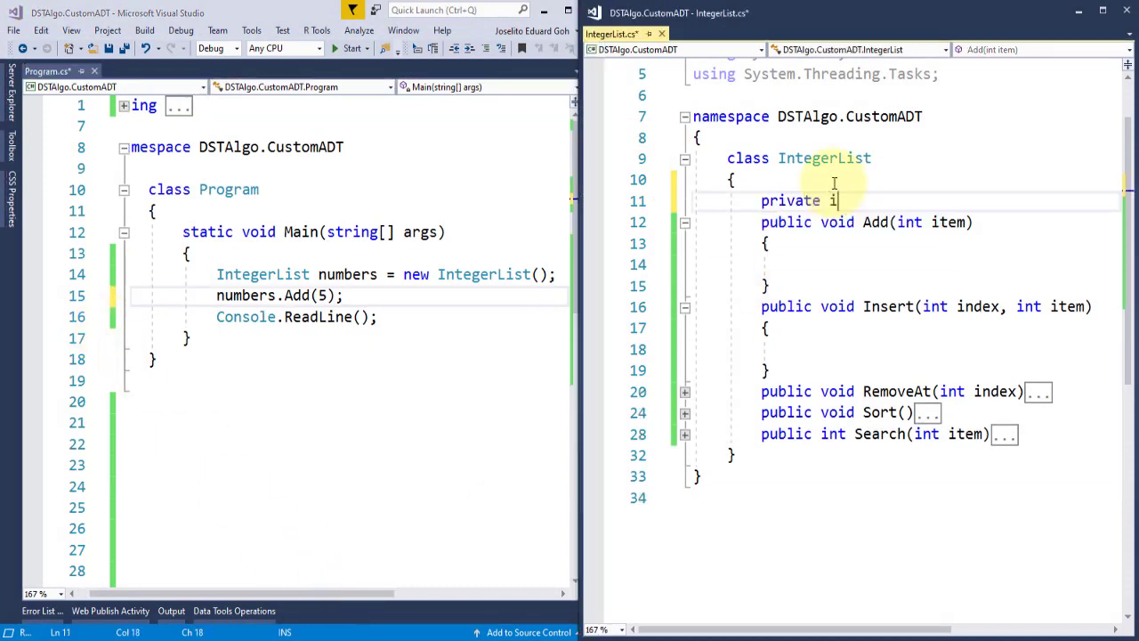
pyautogui.write('nt[] array;')
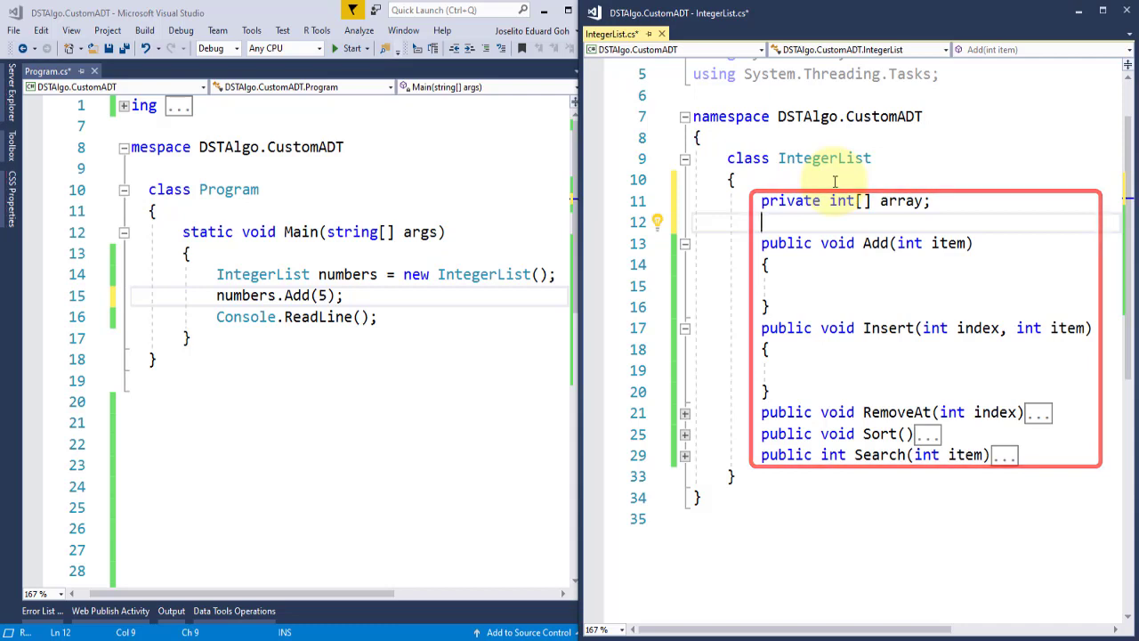
pyautogui.write('public')
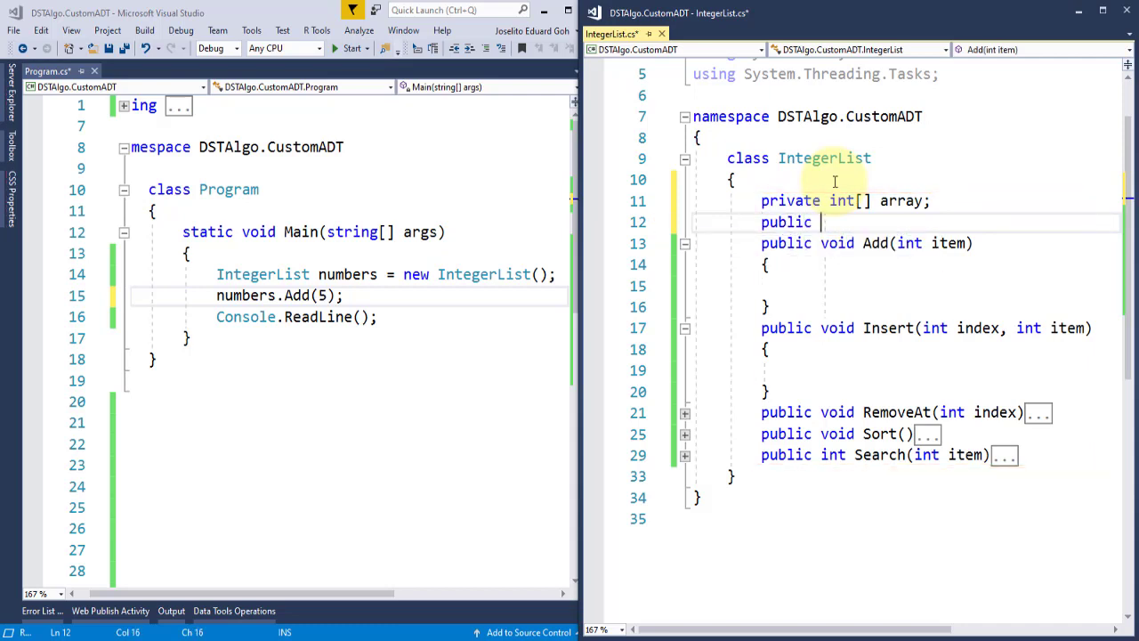
pyautogui.write('IntegerList(')
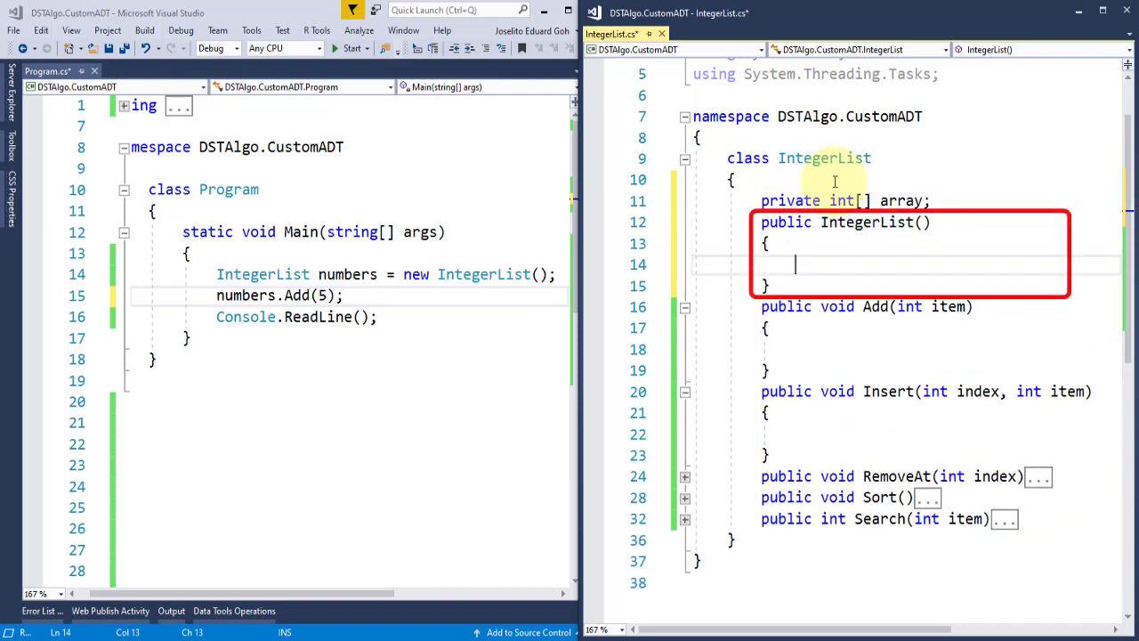
pyautogui.write('array =')
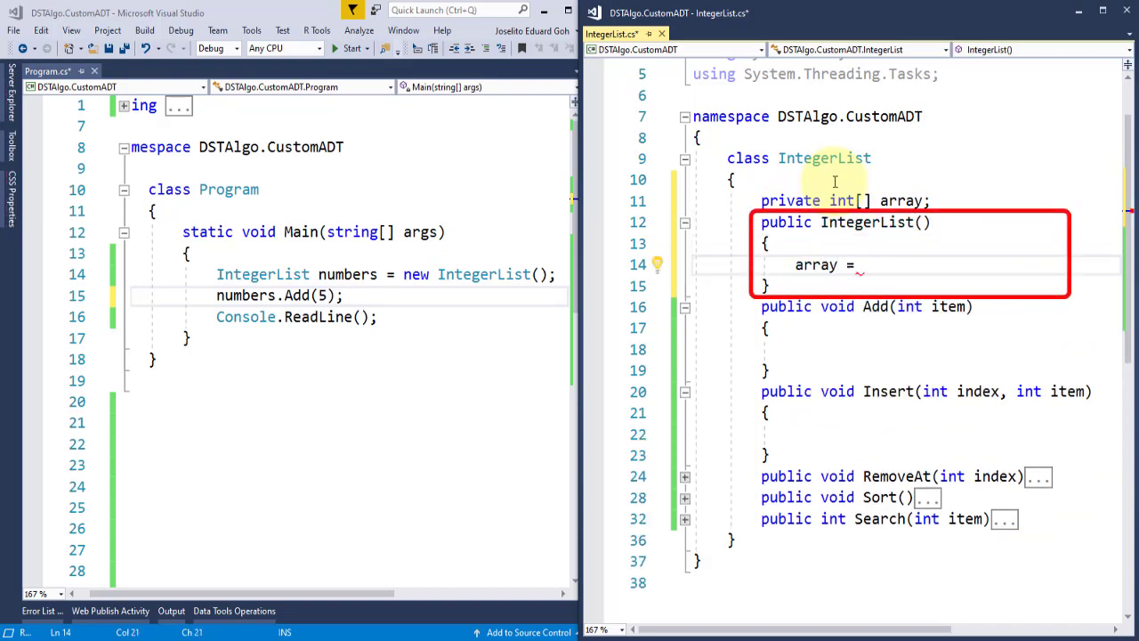
pyautogui.write('new int[5]')
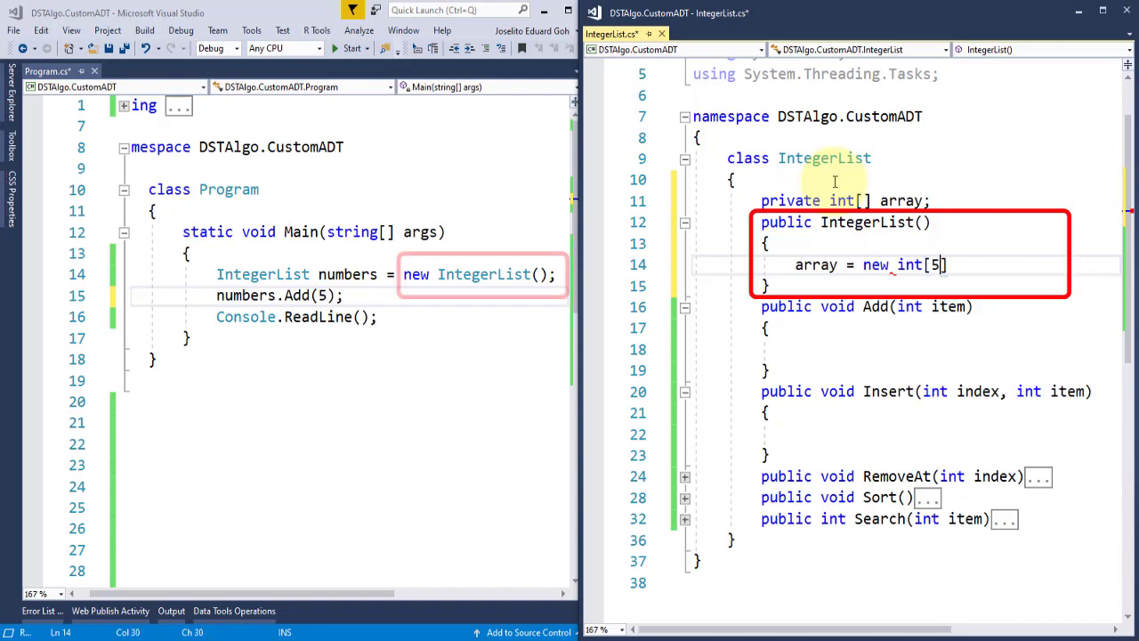
pyautogui.write(']')
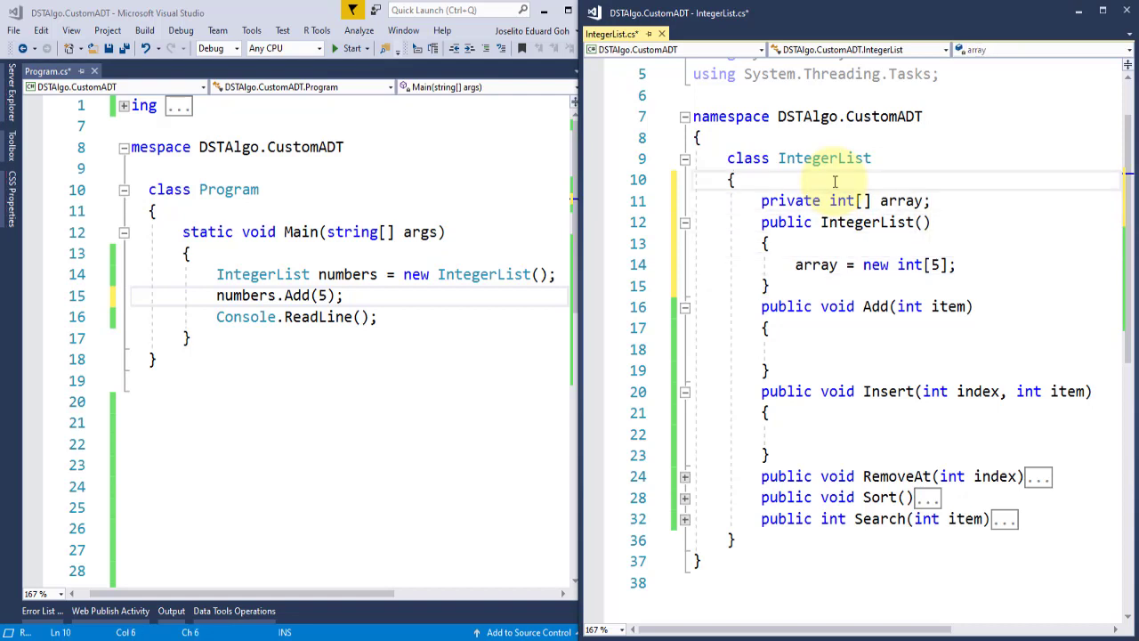
# - Add a private int index field and initialise it to -1 in the constructor
pyautogui.write('private')
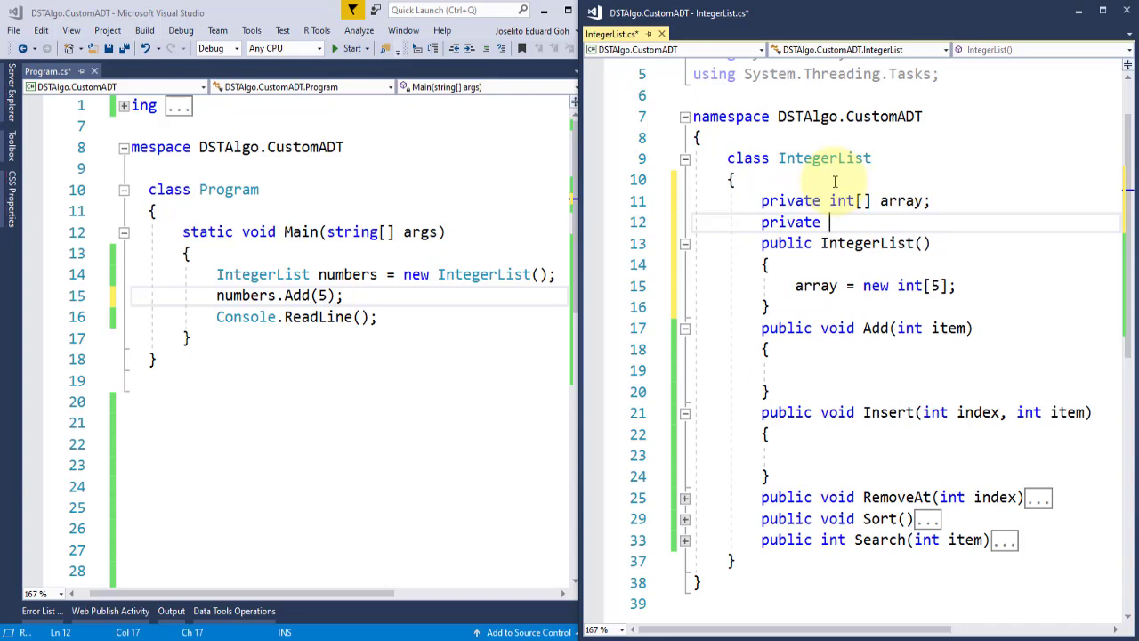
pyautogui.write('int index;')
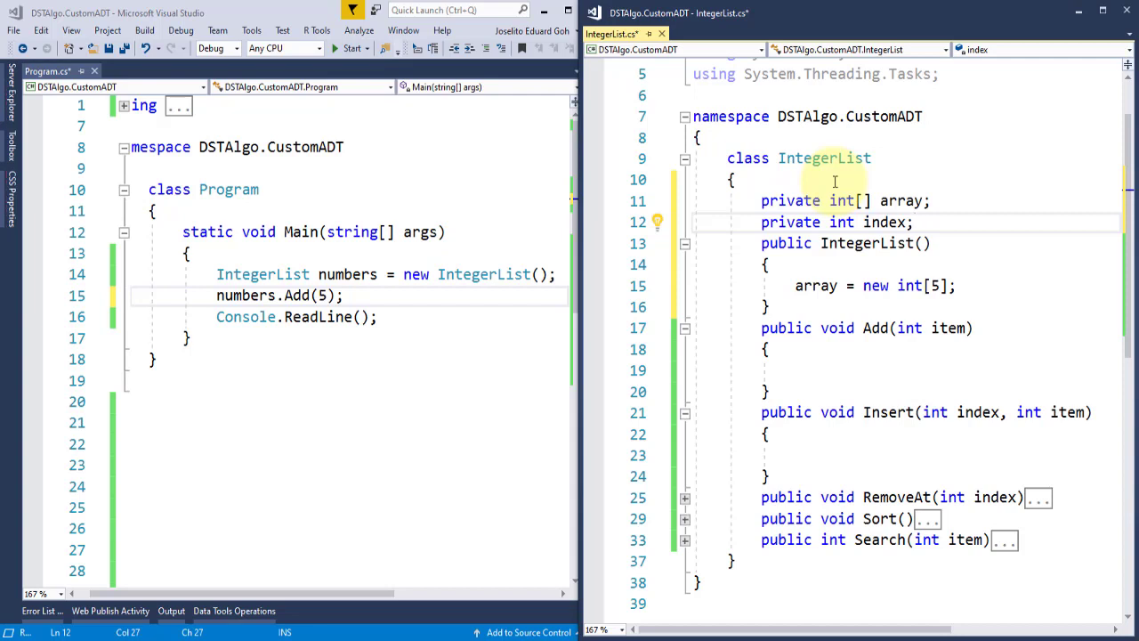
pyautogui.click(901, 243)
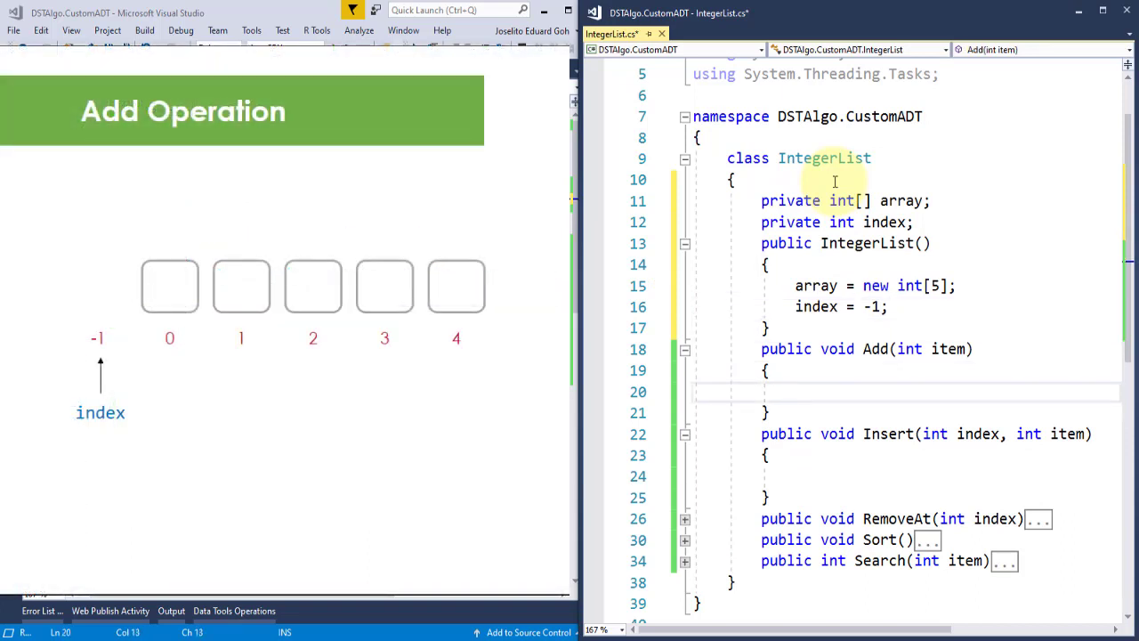
# - Write Add to increment index and store item only while index < array.Length
pyautogui.write('index++;')
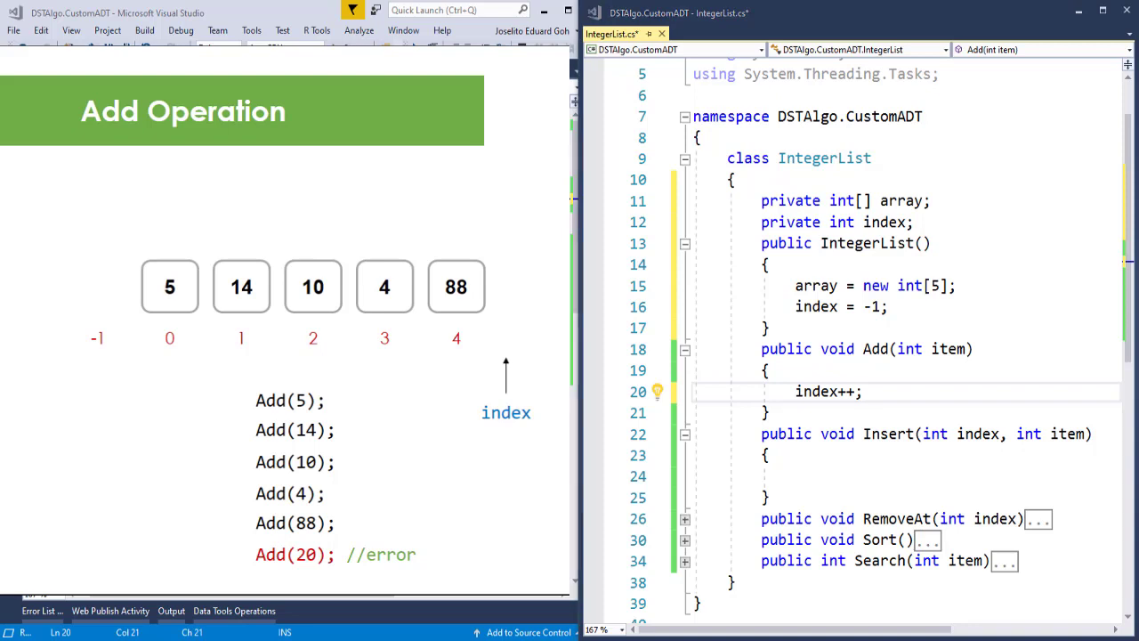
pyautogui.moveTo(955, 316)
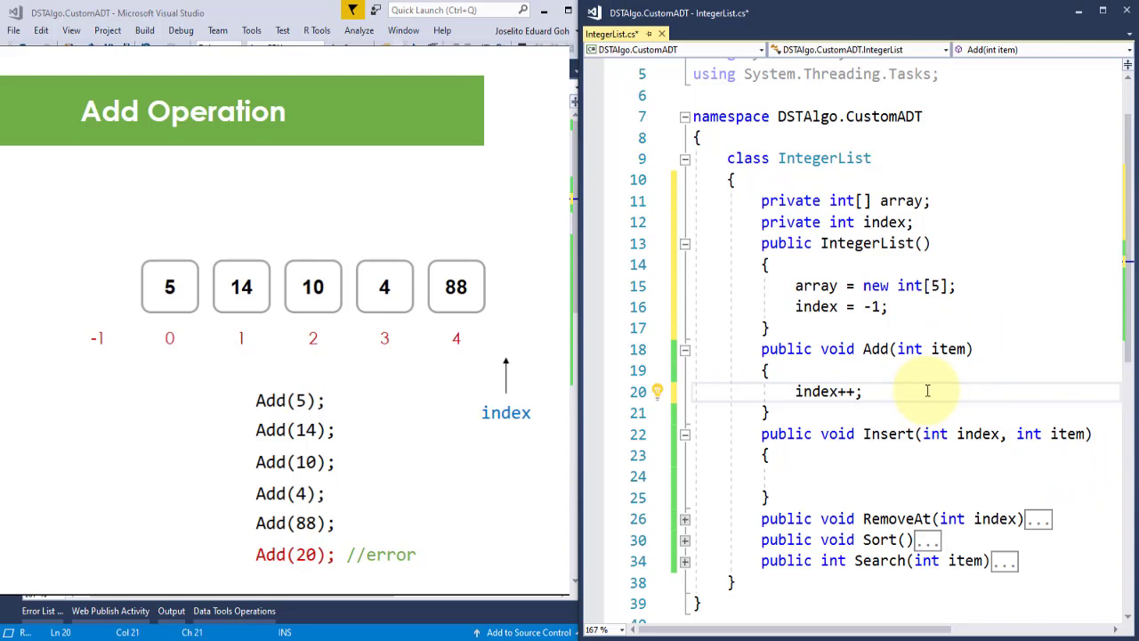
pyautogui.write('if(index)')
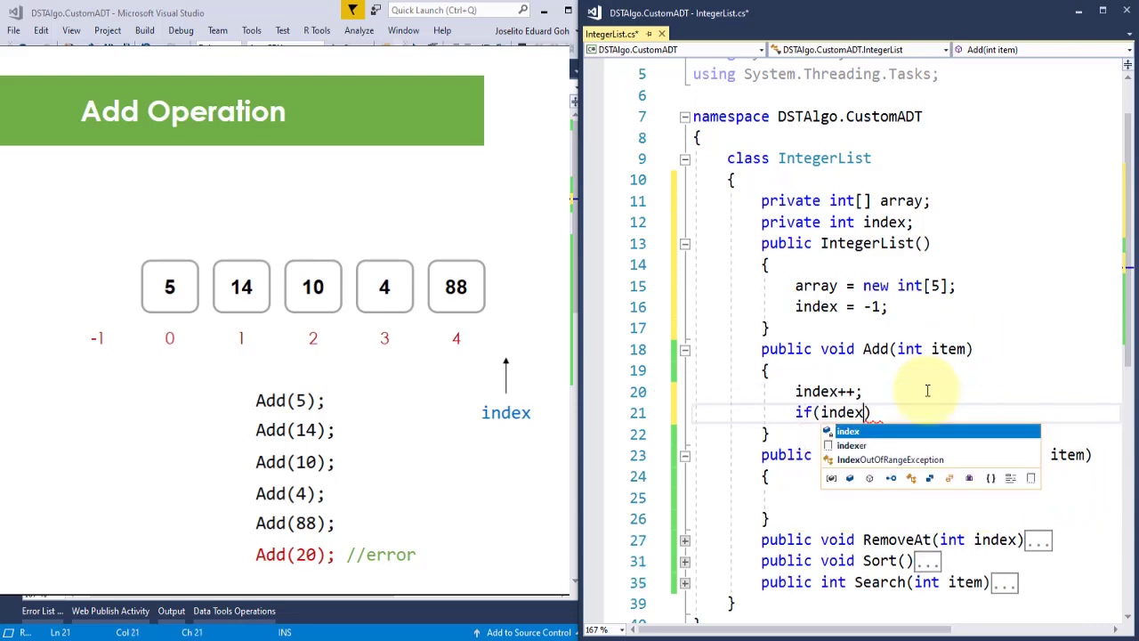
pyautogui.write('< array.le')
pyautogui.write('index--')
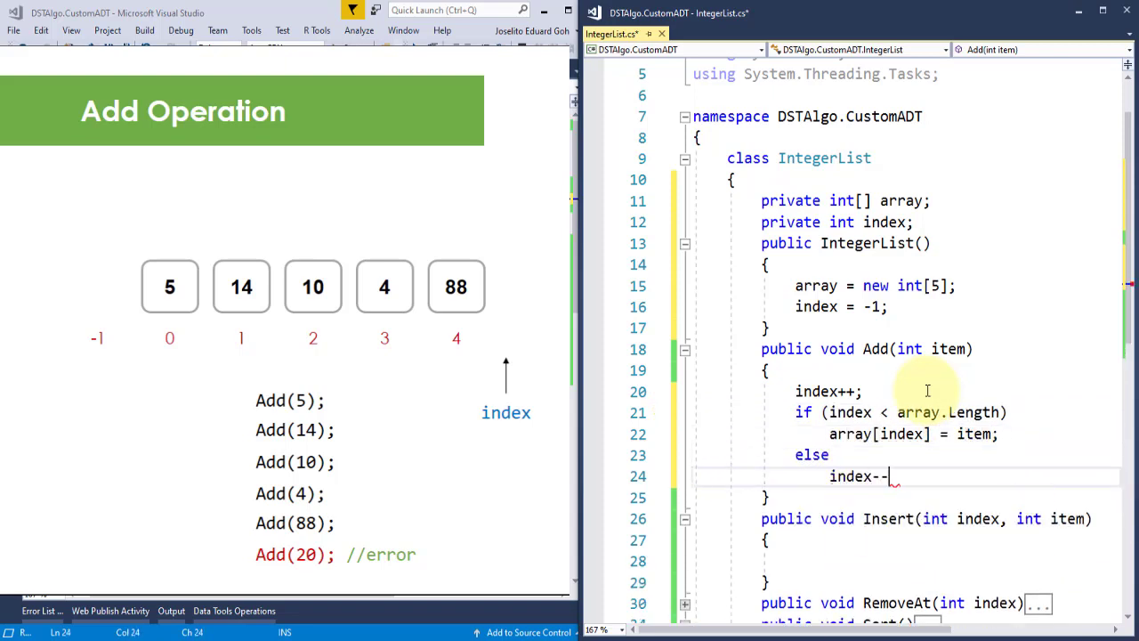
pyautogui.write(';')
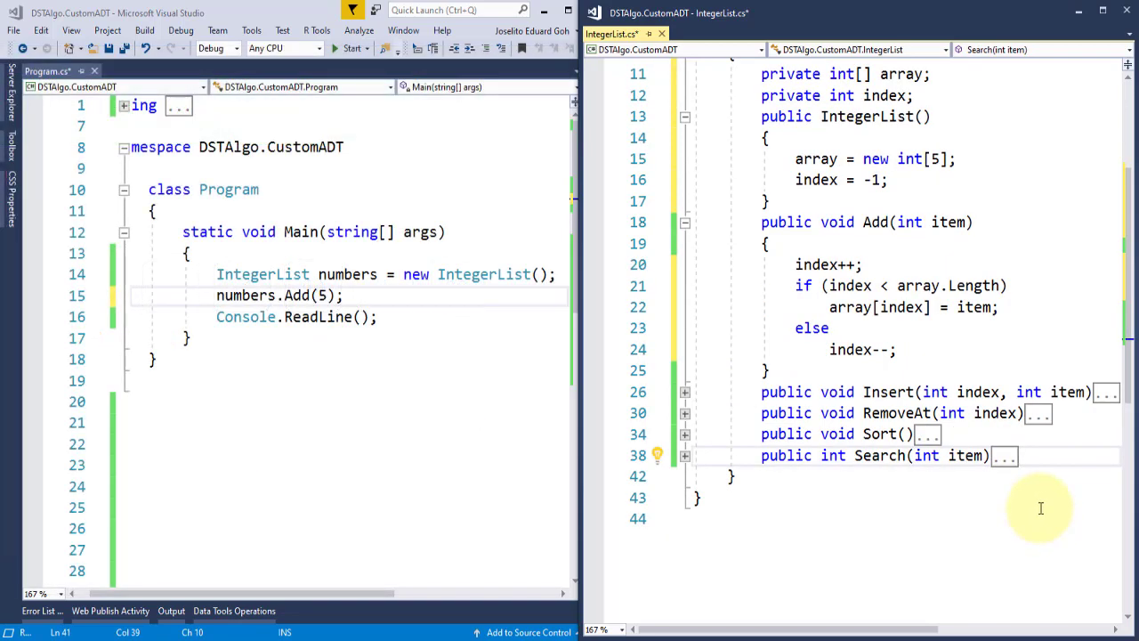
# - Add a public int[] GetArray method that returns array
pyautogui.write('p')
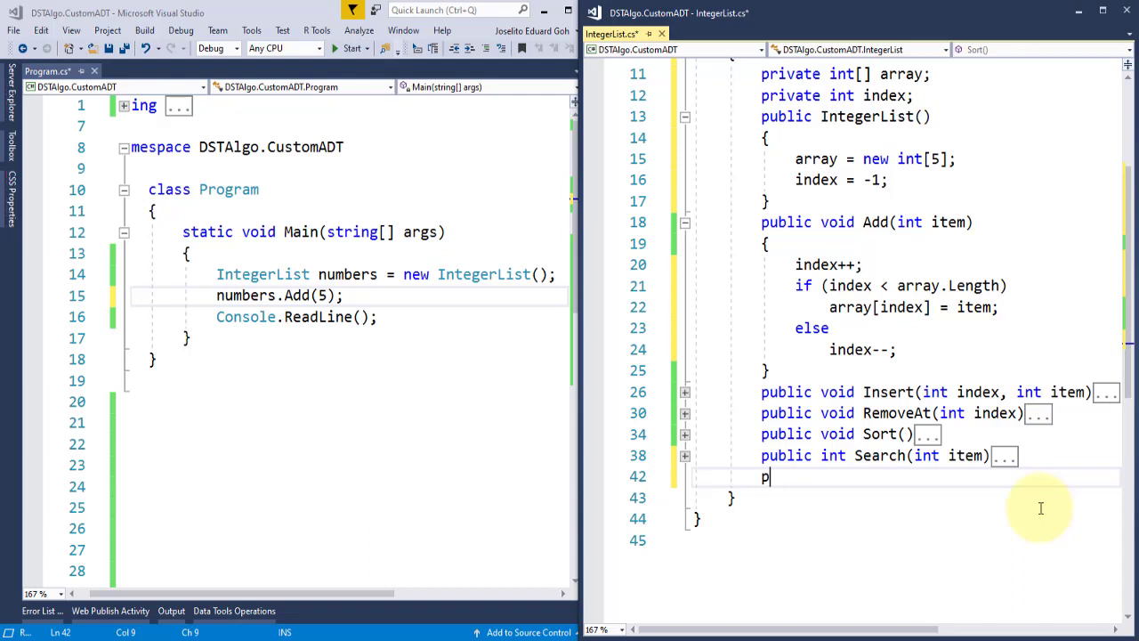
pyautogui.write('ublic int[] Ge')
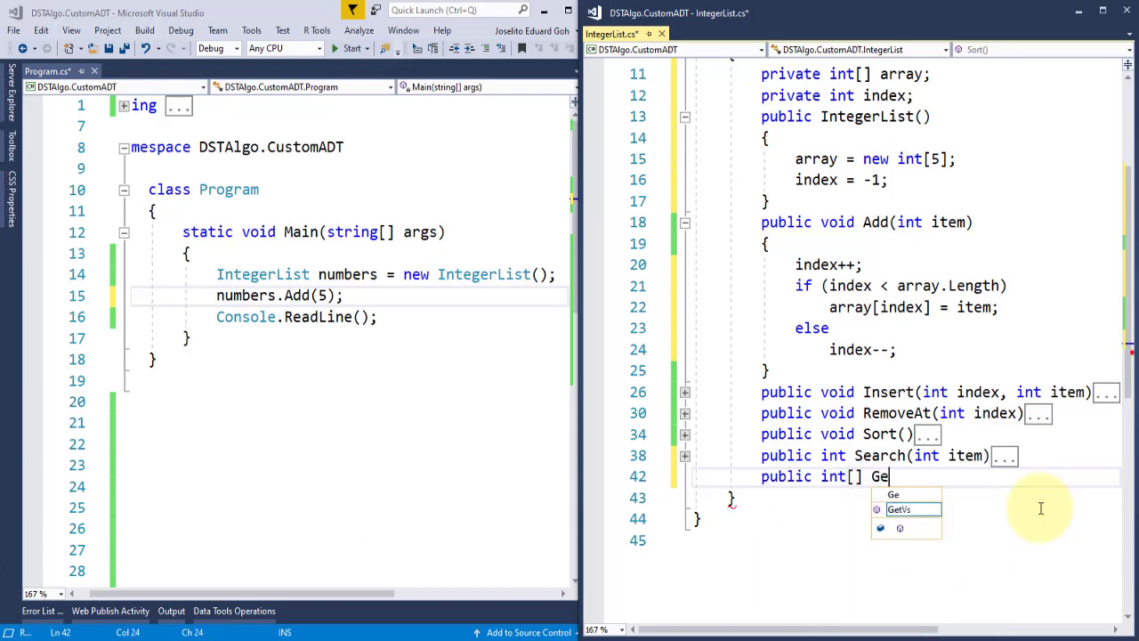
pyautogui.write('tArray()')
pyautogui.write('return array;')
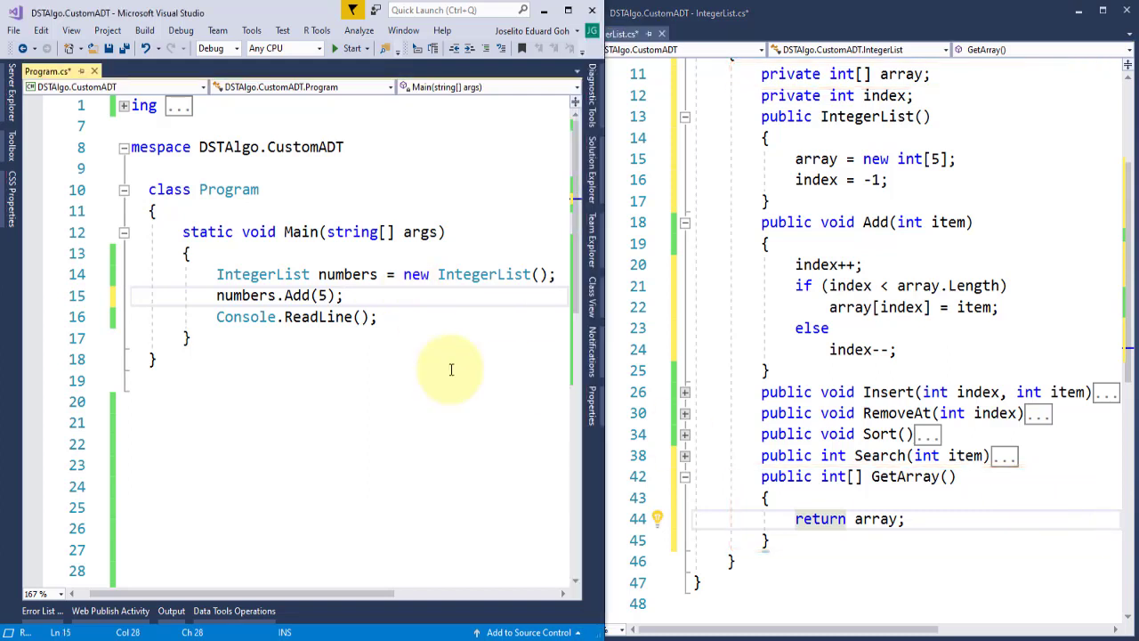
# - In Main add 14 and 10, print each GetArray item with foreach, and run
pyautogui.write('numbers.Add(14);')
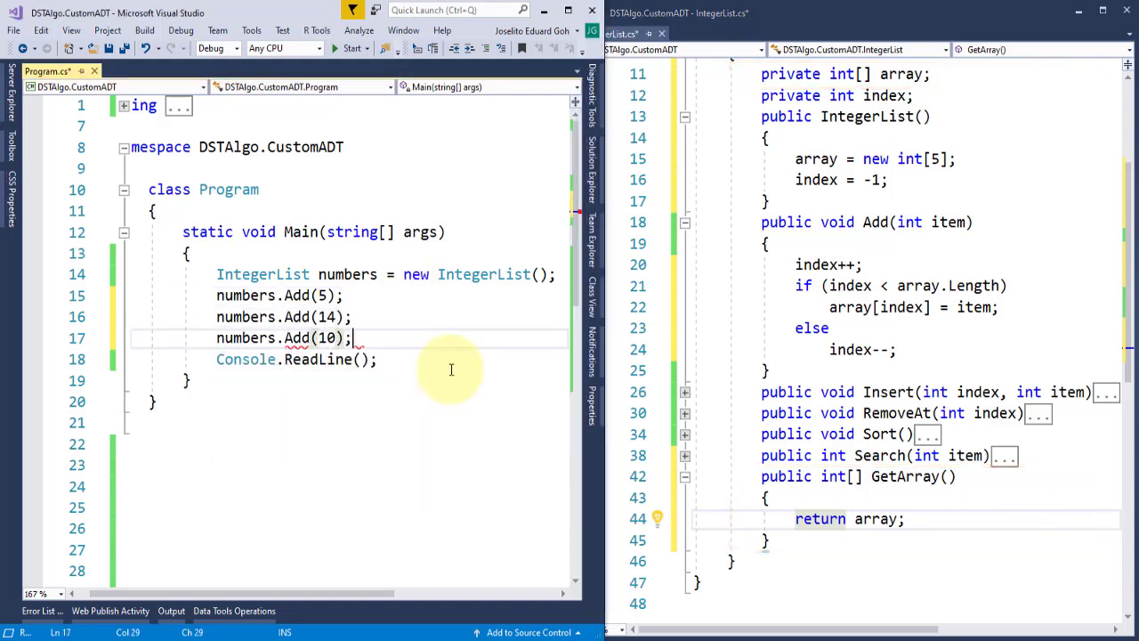
pyautogui.write('foreach (var item in numbers.ge')
pyautogui.write('Console.Write(item + "\\t");')
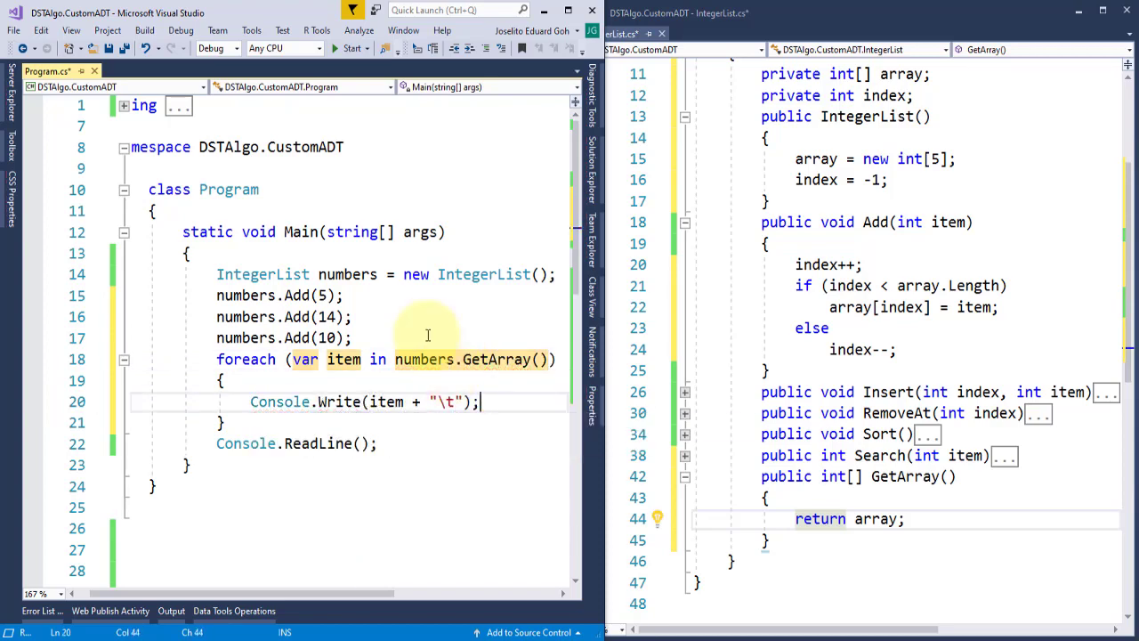
pyautogui.click(353, 48)
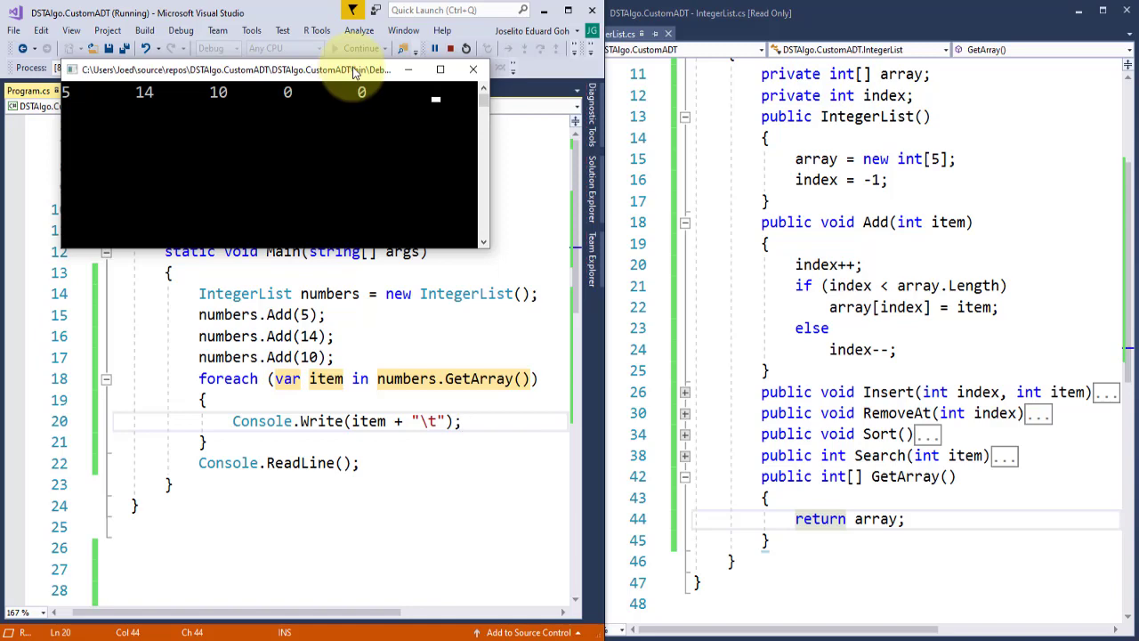
pyautogui.moveTo(385, 79)
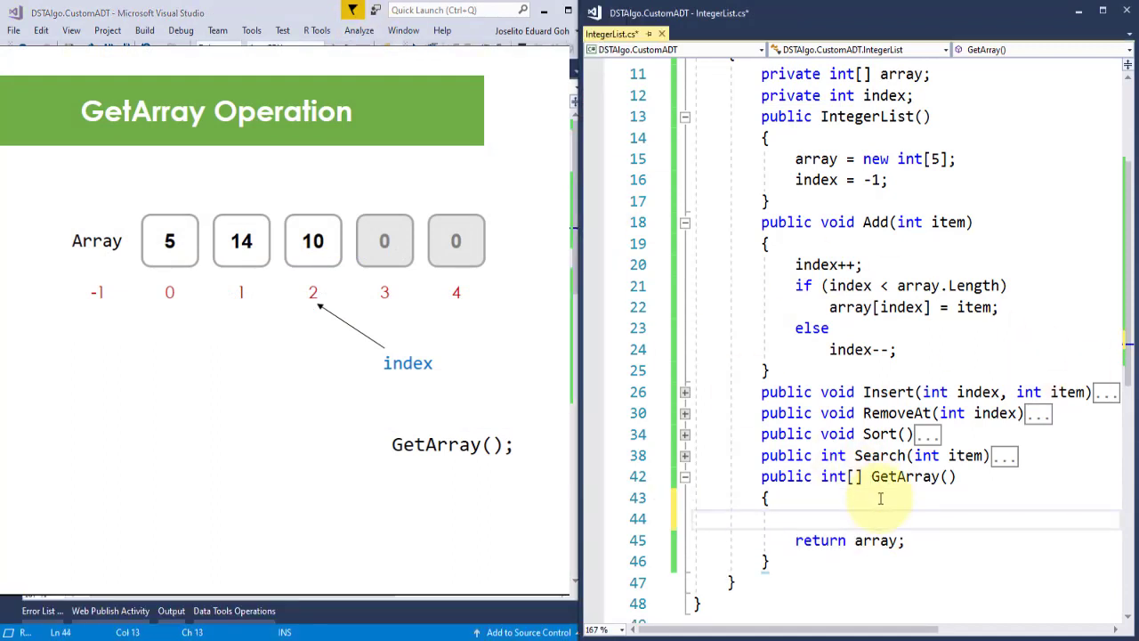
# - In GetArray, create tempArray sized index + 1 and copy each array[i] into it up to tempArray.Length
pyautogui.write('int[] temp')
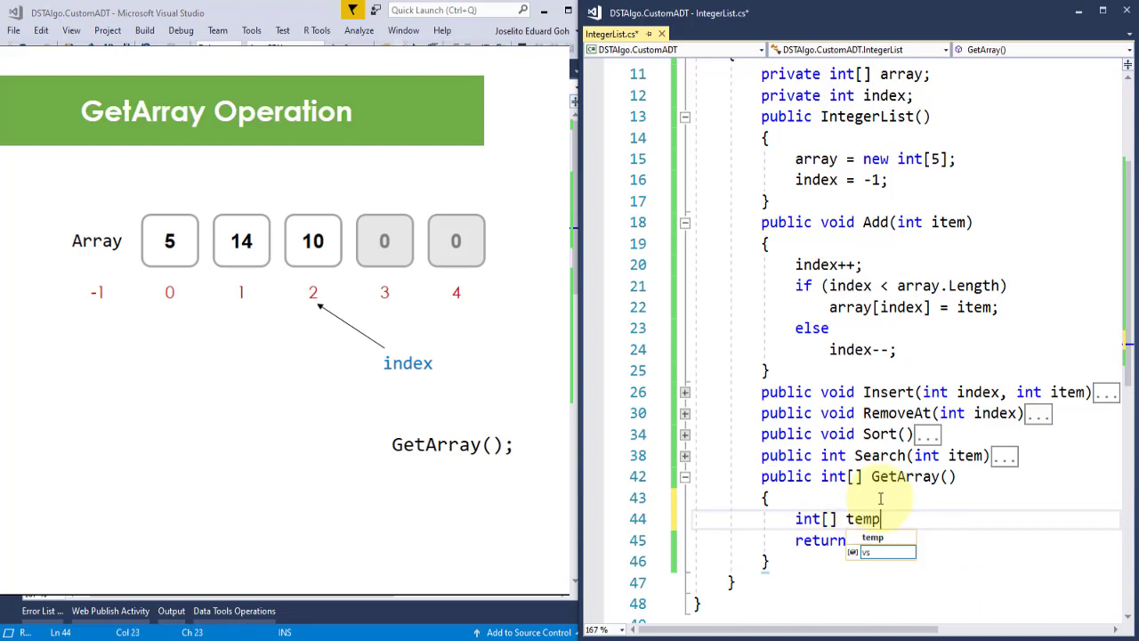
pyautogui.write('Array;')
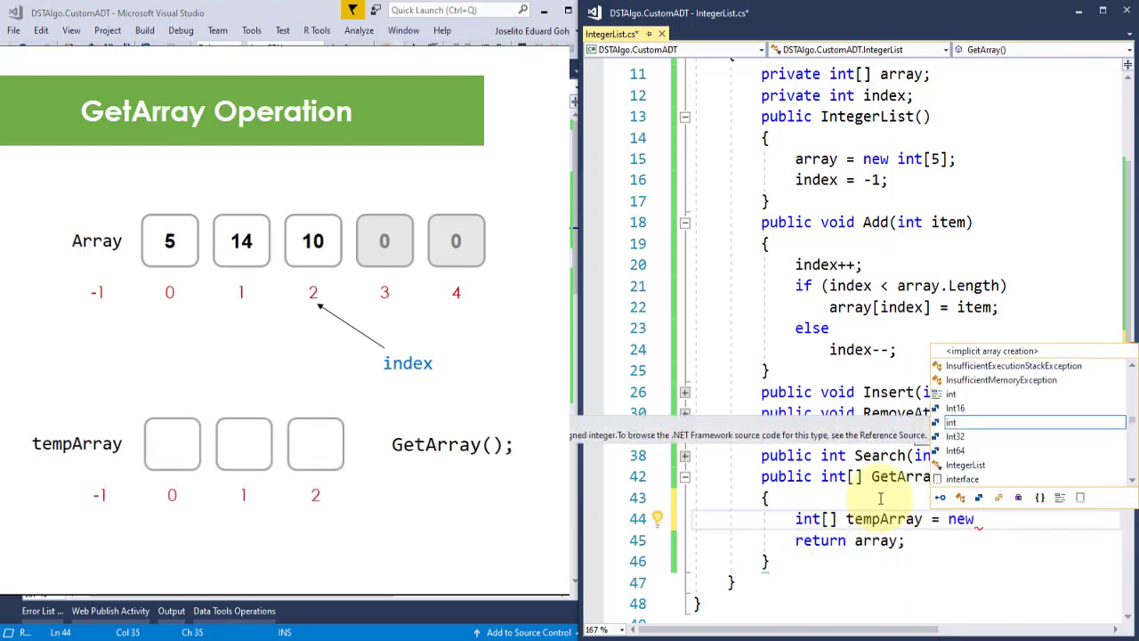
pyautogui.write('int[index')
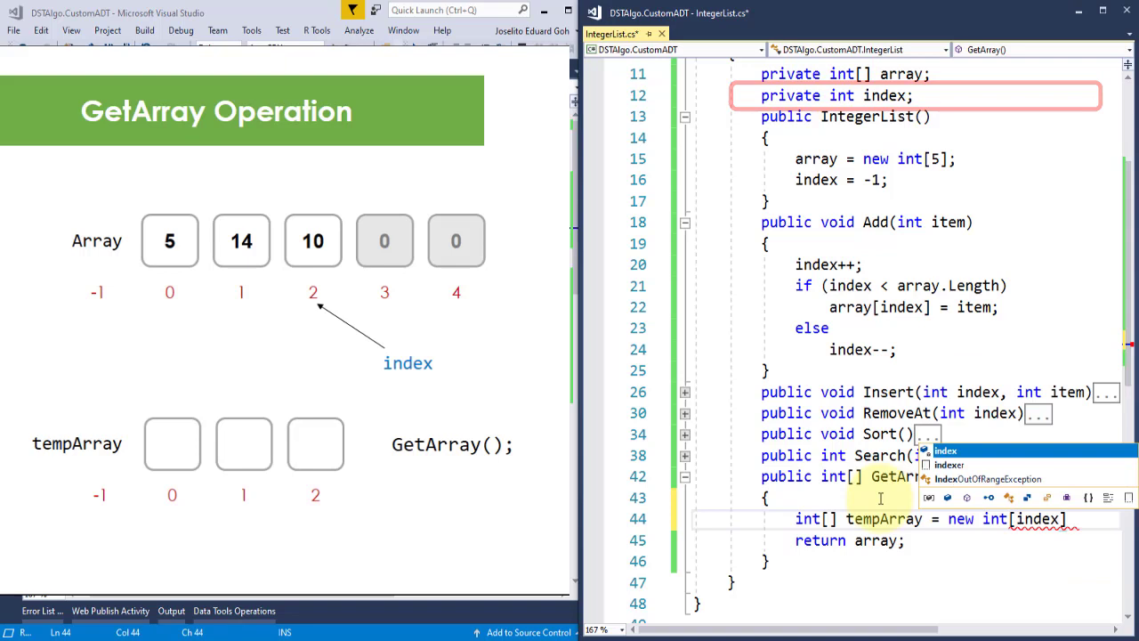
pyautogui.write('+1')
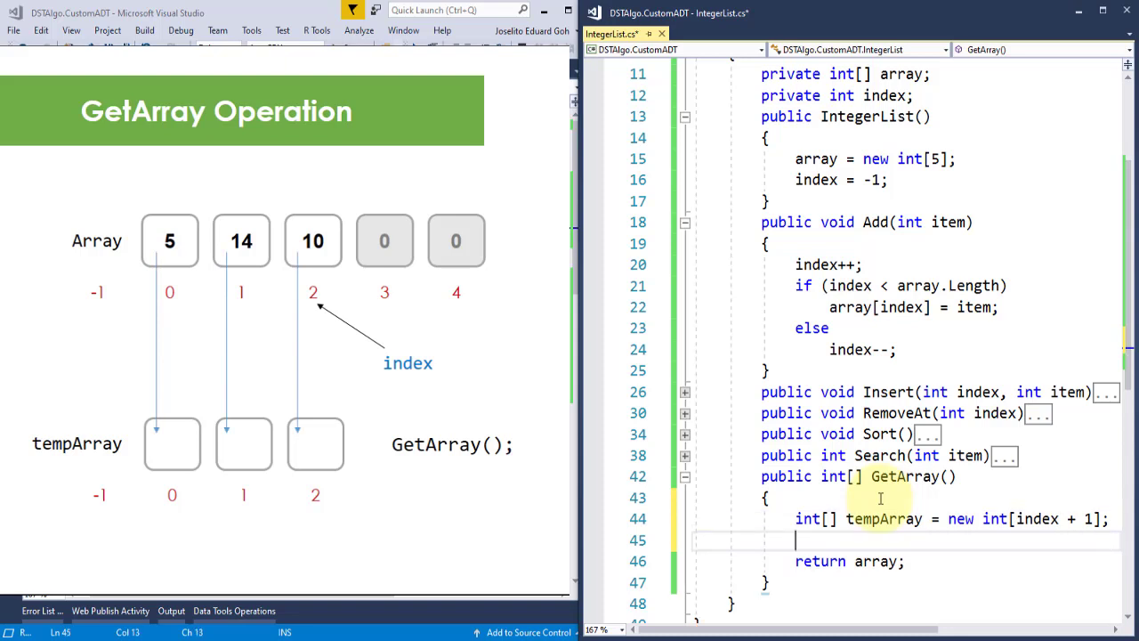
pyautogui.write('for (int i = 0; i < length; i++')
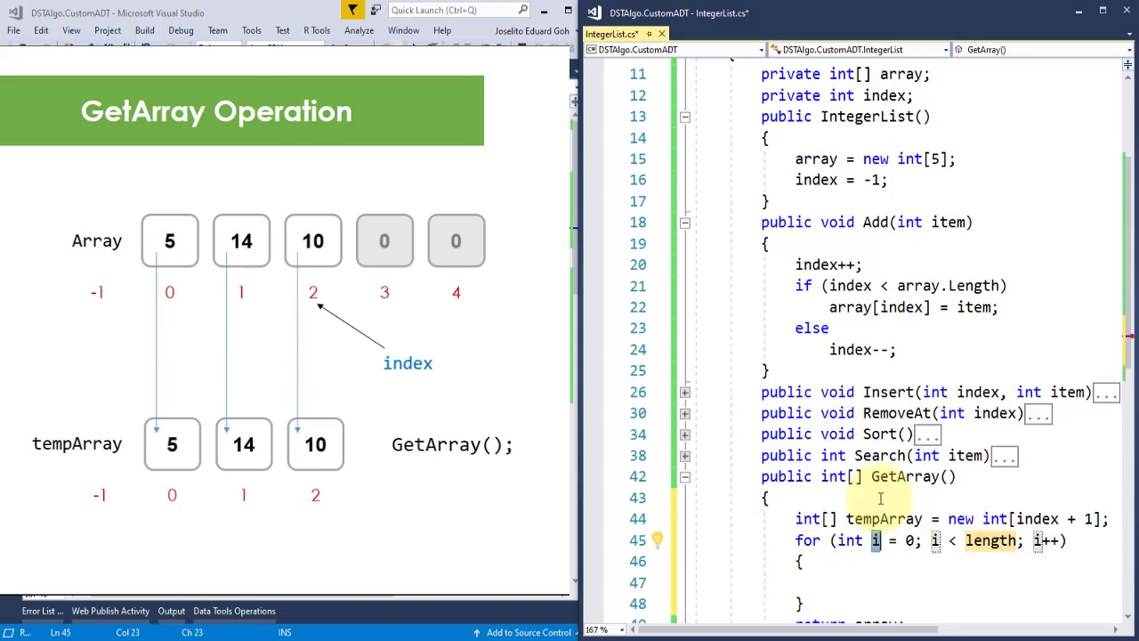
pyautogui.doubleClick(990, 540)
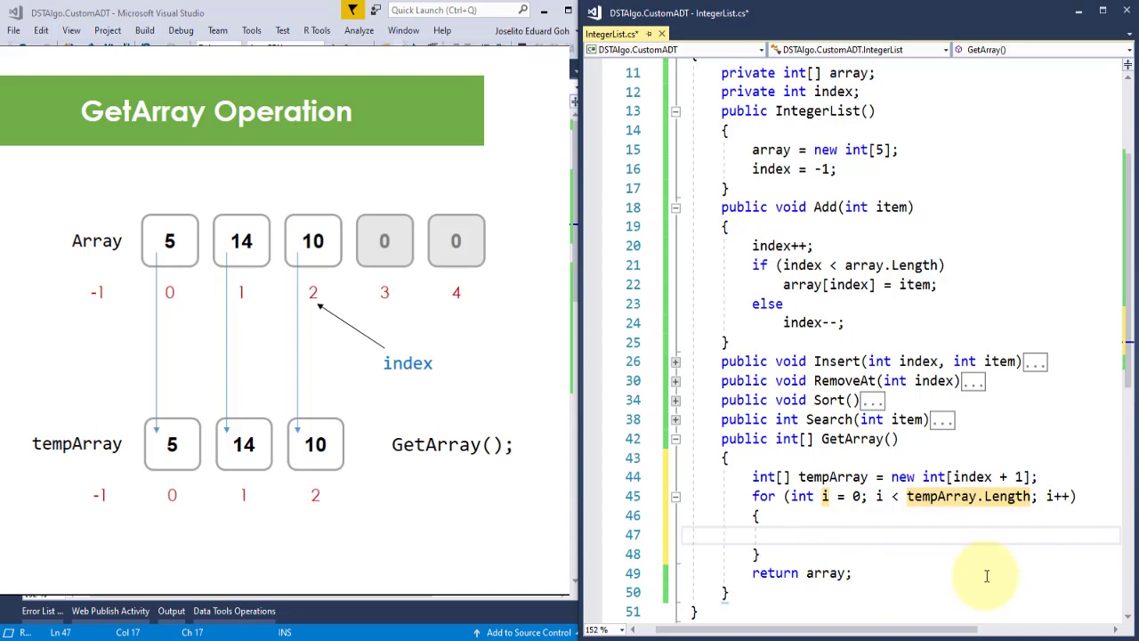
pyautogui.write('tempArray[i]')
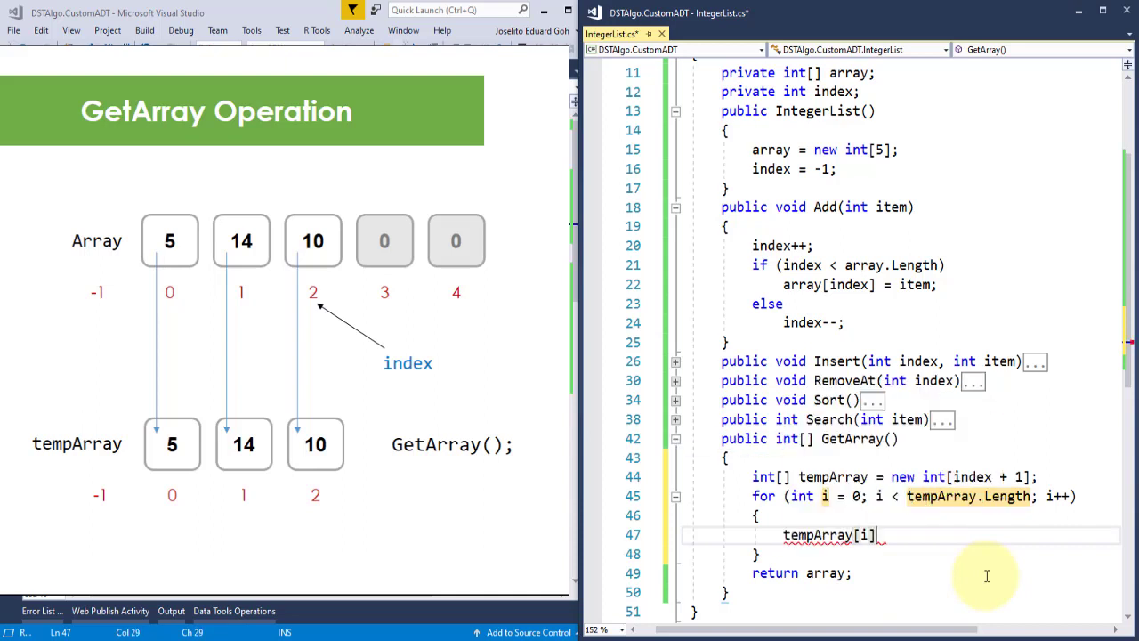
pyautogui.write('= array[i];')
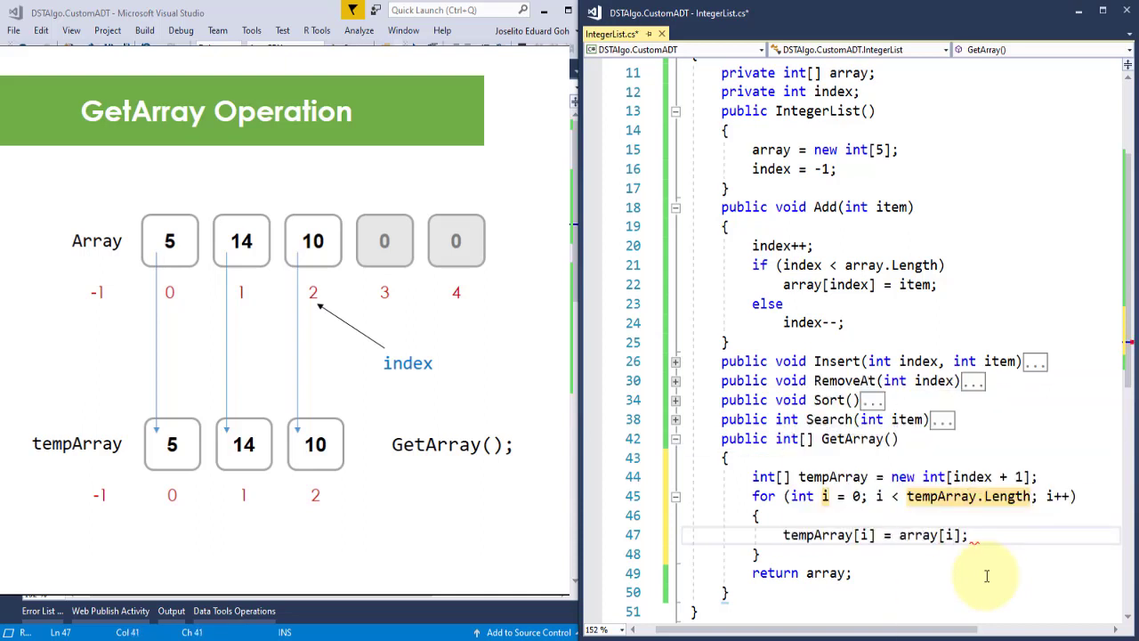
pyautogui.moveTo(801, 543)
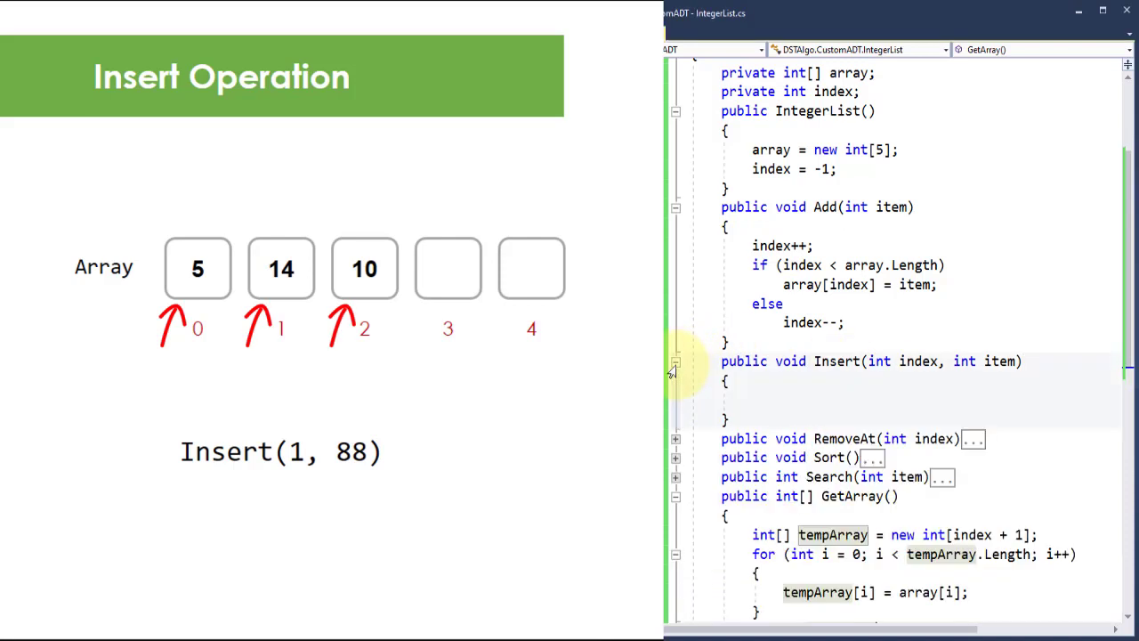
# - Add an if (index > -1 && index <= this.index) block in Insert to hold a loop
pyautogui.click(797, 383)
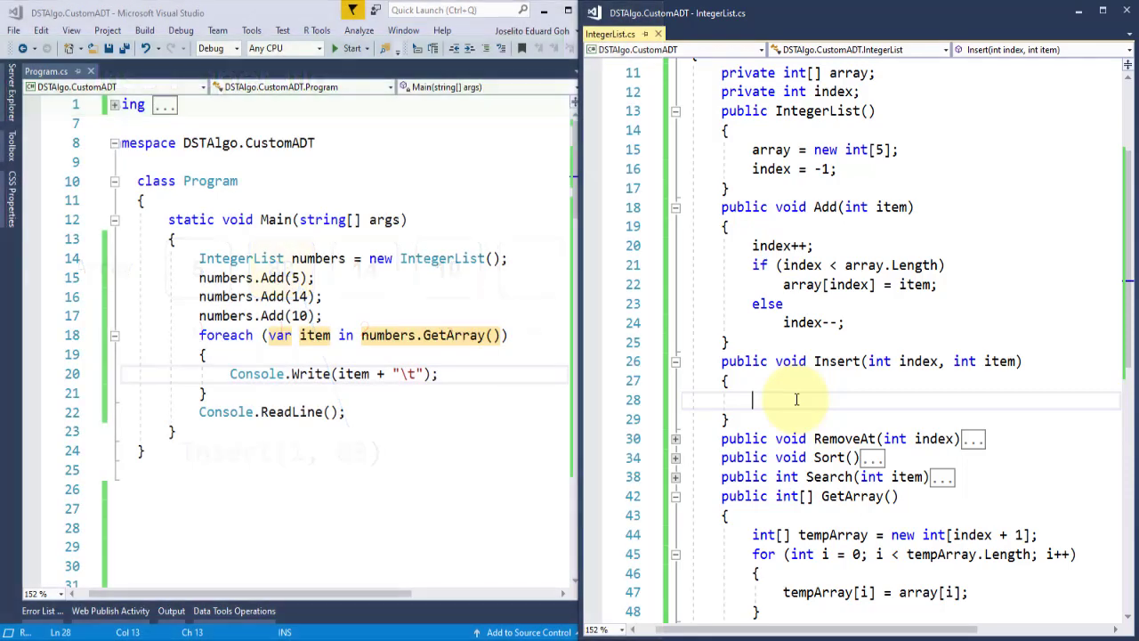
pyautogui.write('if()')
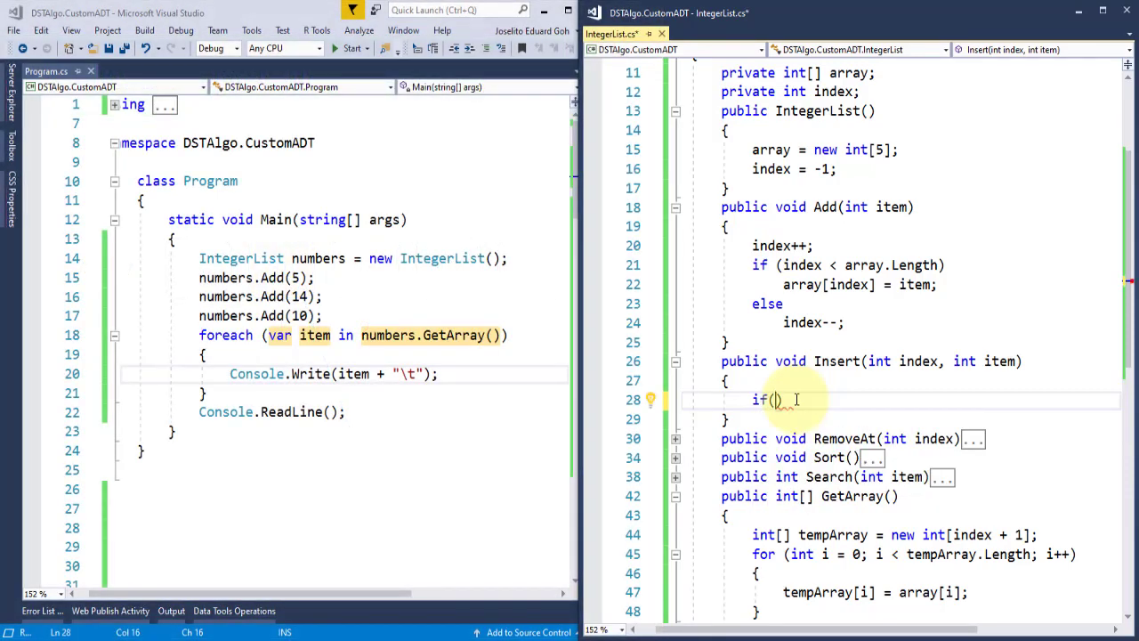
pyautogui.write('index > -1 && index')
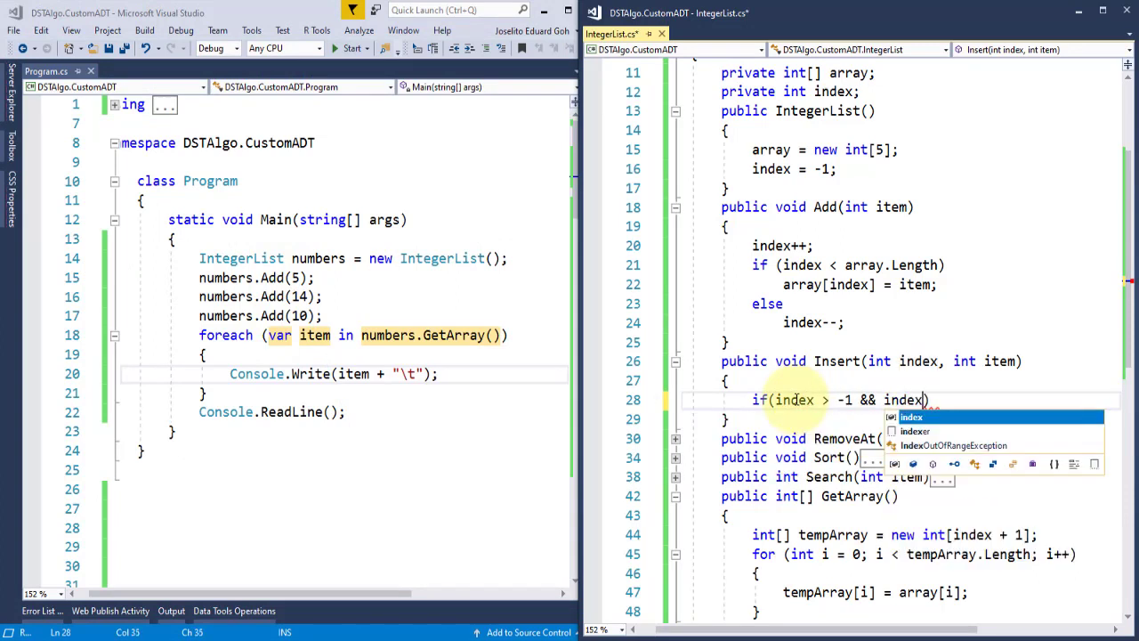
pyautogui.write('<')
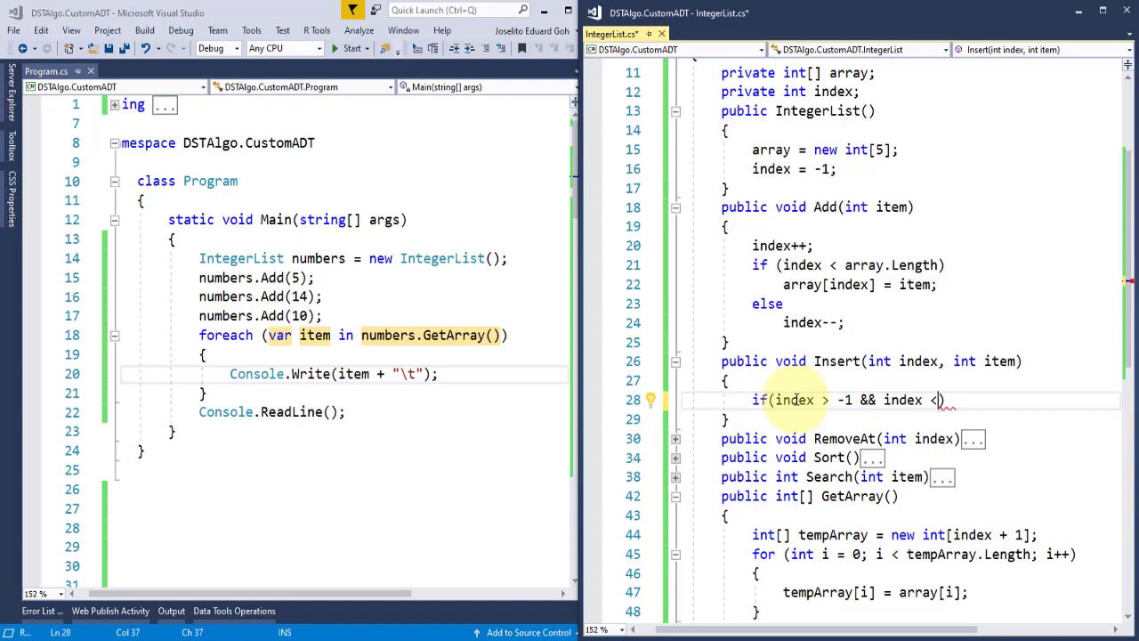
pyautogui.write('<= this.index')
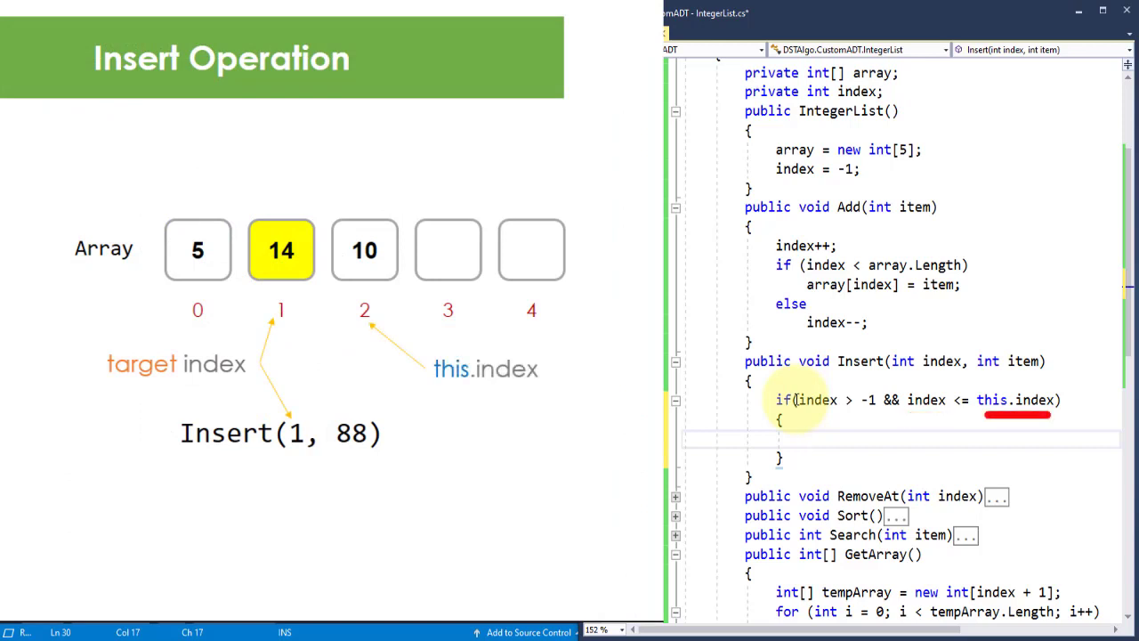
pyautogui.click(805, 438)
pyautogui.write('for (int i = 0; i < length; i++')
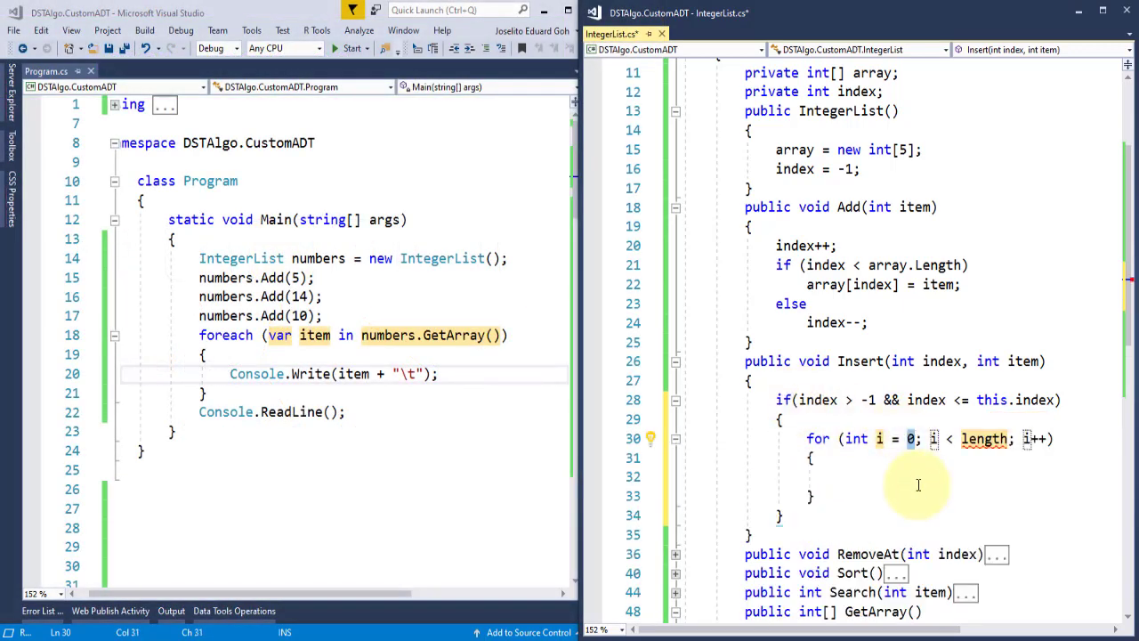
# - In Insert, shift elements right from this.index to index, store item there, and increment this.index
pyautogui.write('this.index')
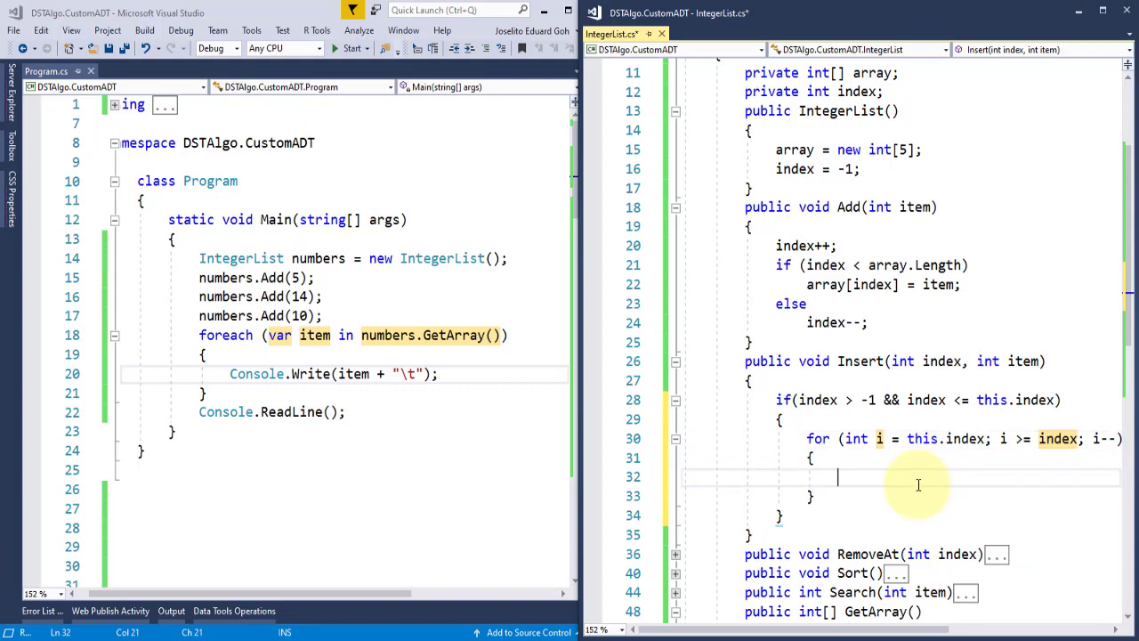
pyautogui.write('array[i+1] = array')
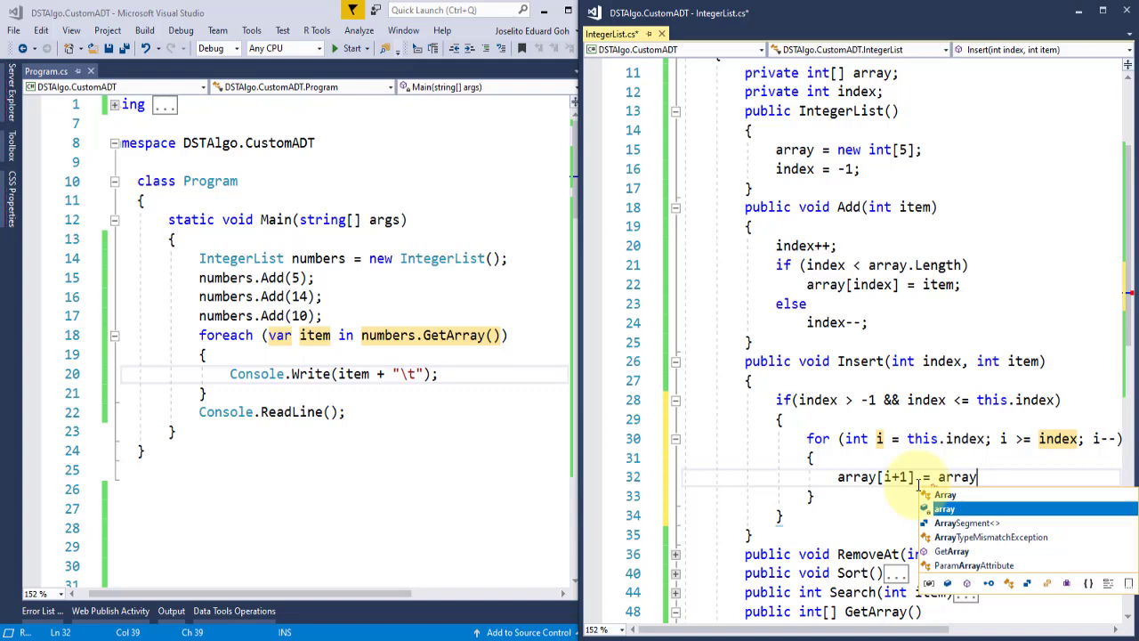
pyautogui.write('[i];')
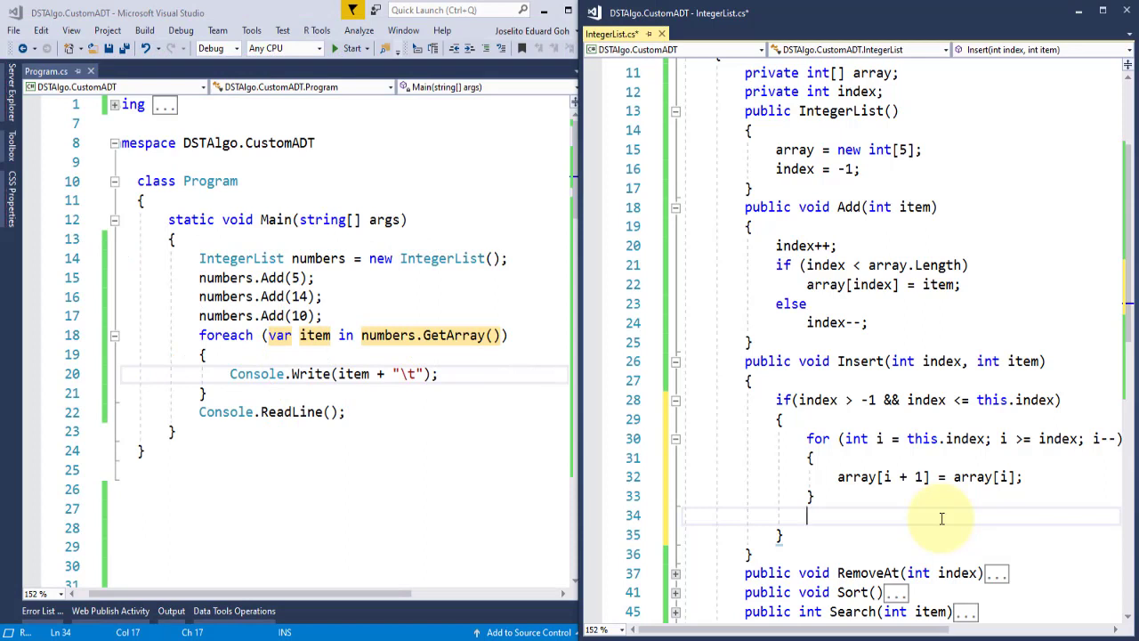
pyautogui.write('array[index] =')
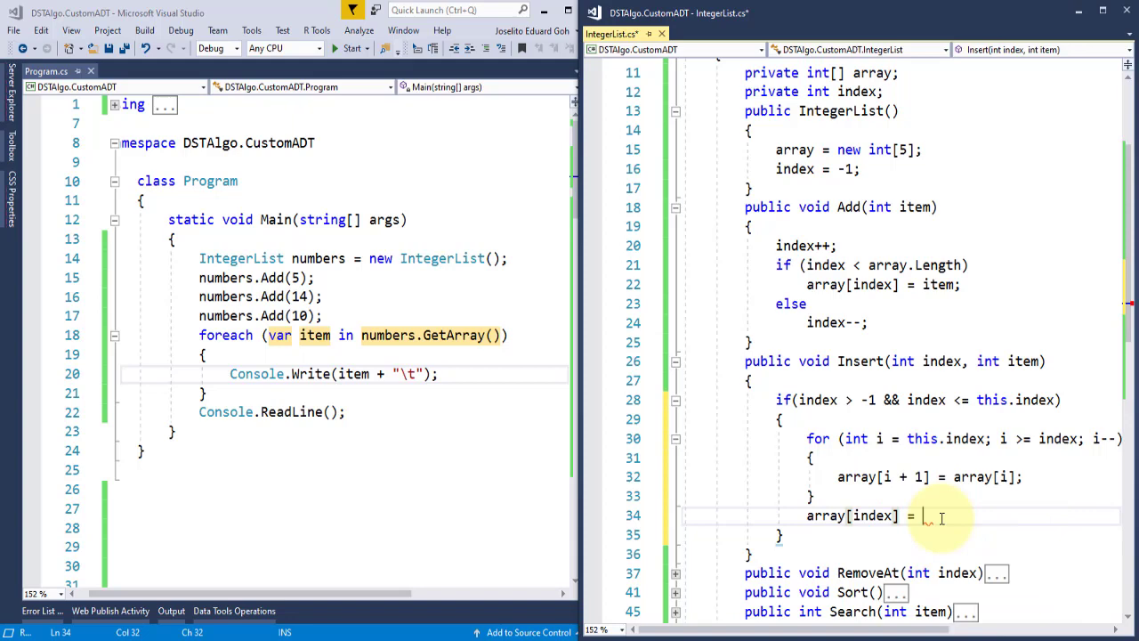
pyautogui.write('item;')
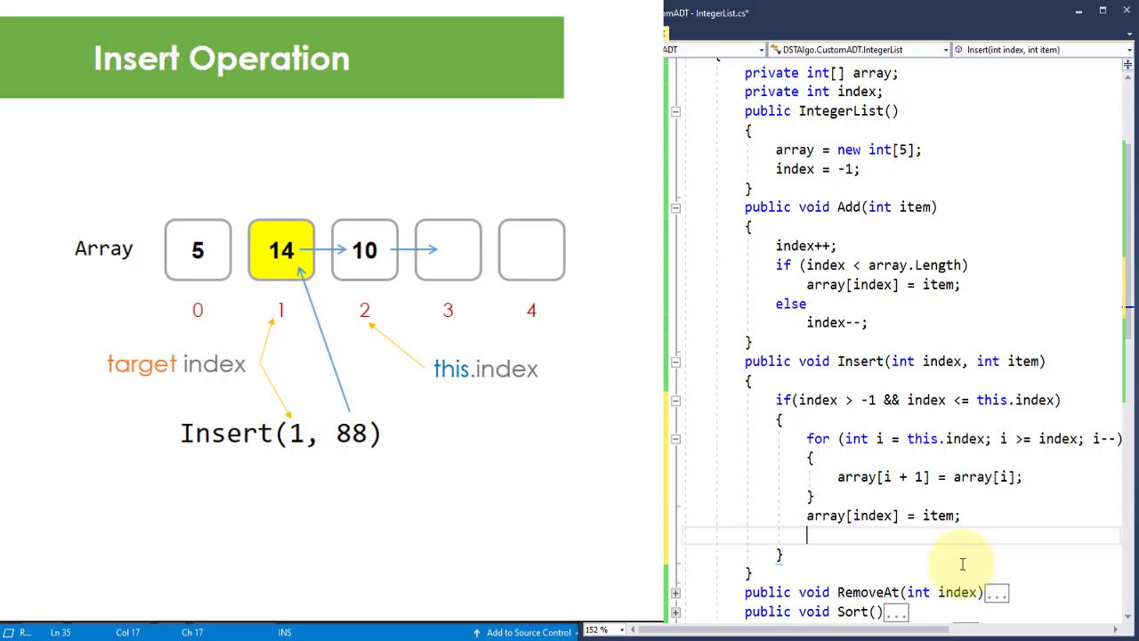
pyautogui.write('this.index++;')
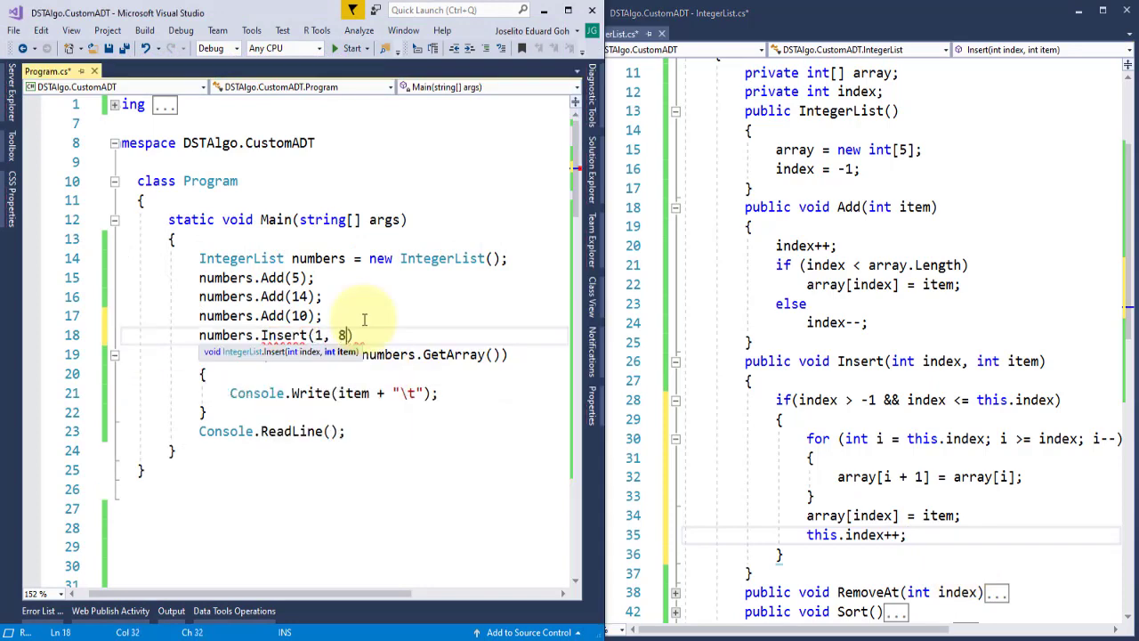
# - Run Insert(0, 88) to print 88 5 14 10, then rerun with Insert(4, 88), printing 5 14 10
pyautogui.press('F5')
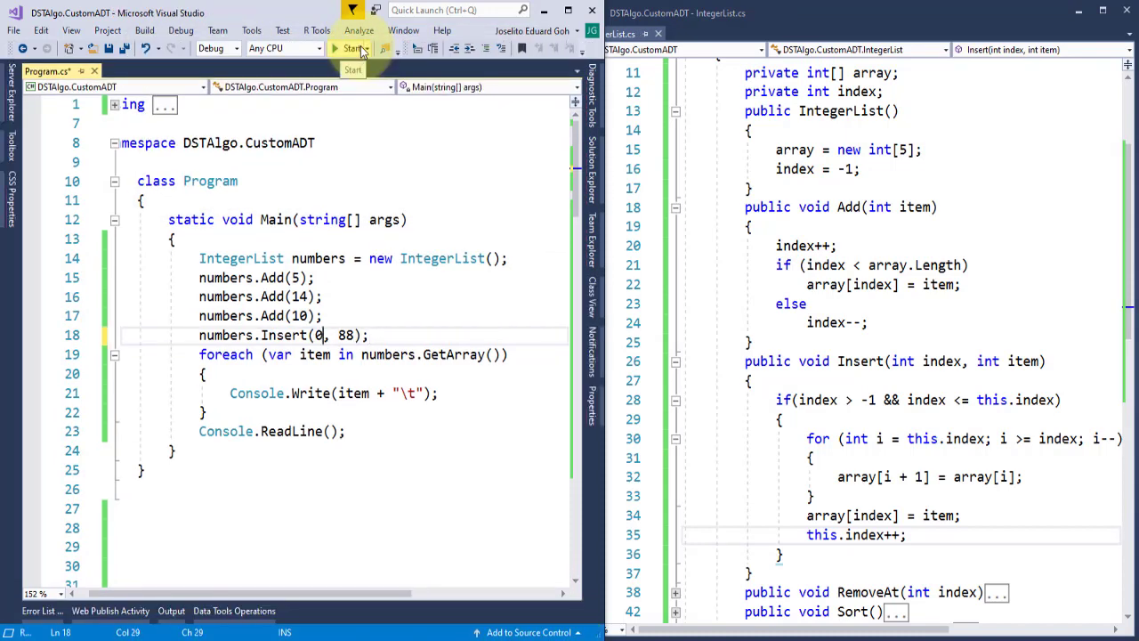
pyautogui.click(353, 48)
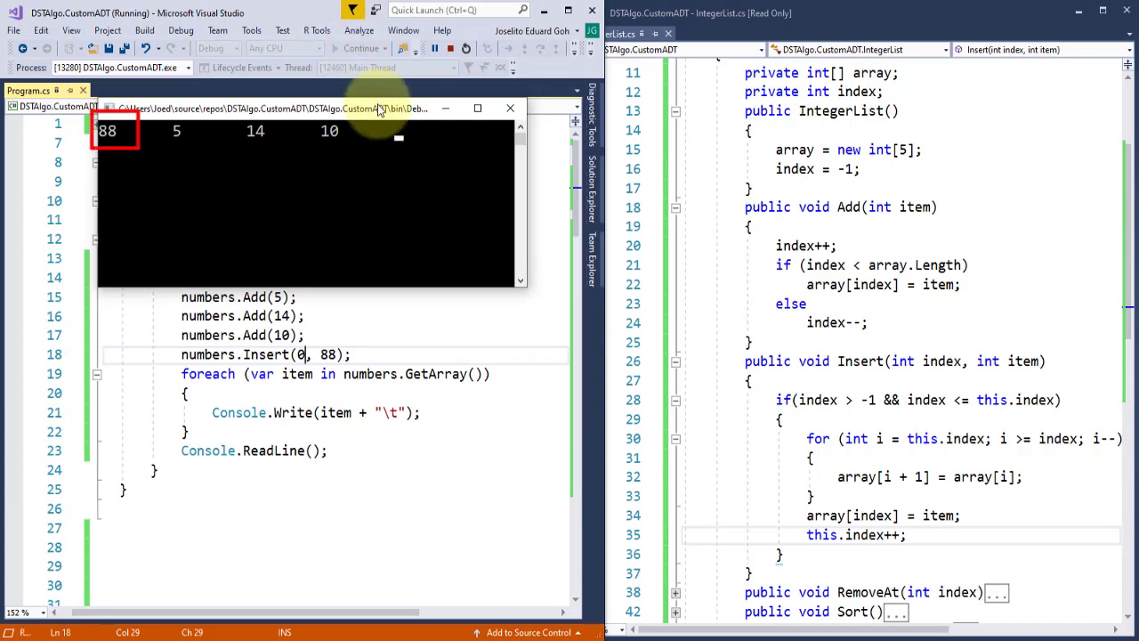
pyautogui.click(450, 48)
pyautogui.write('4')
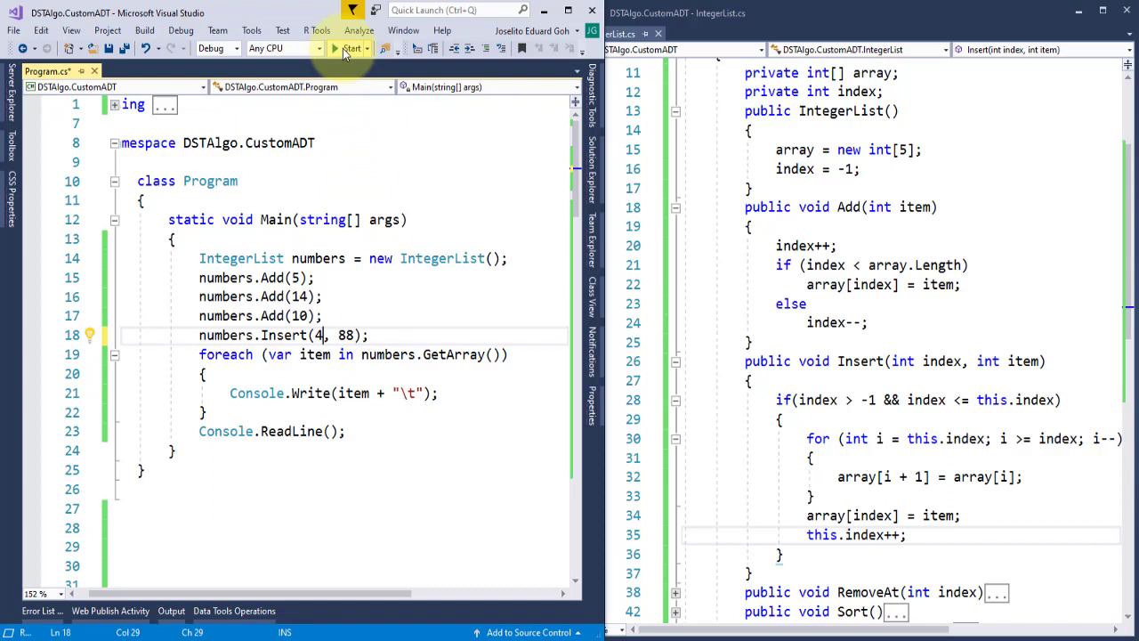
pyautogui.click(351, 48)
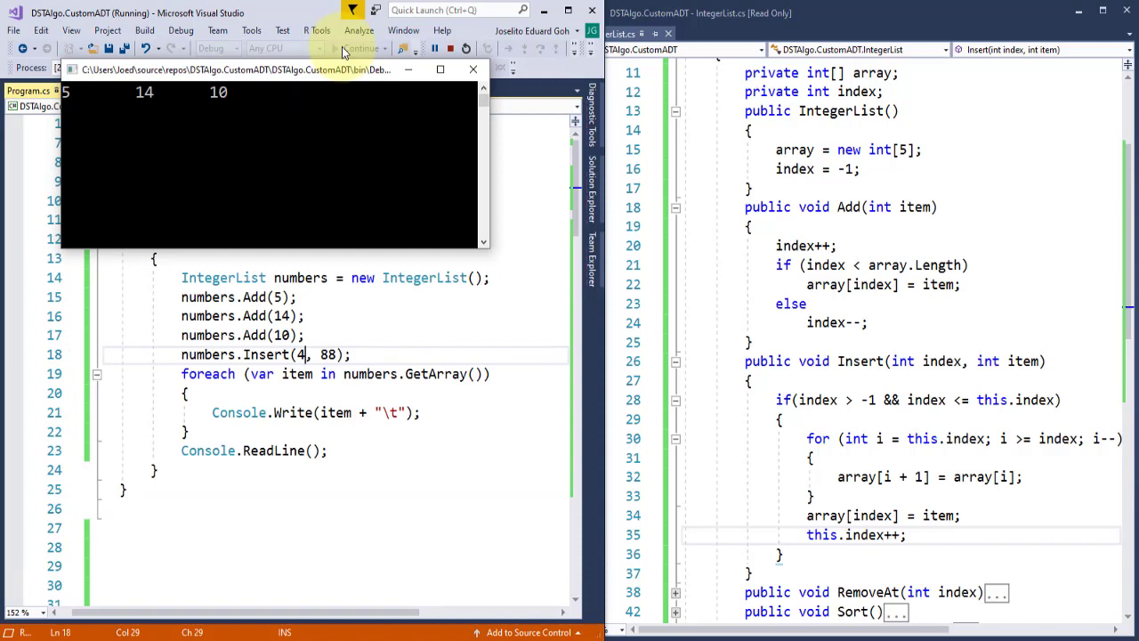
pyautogui.moveTo(451, 48)
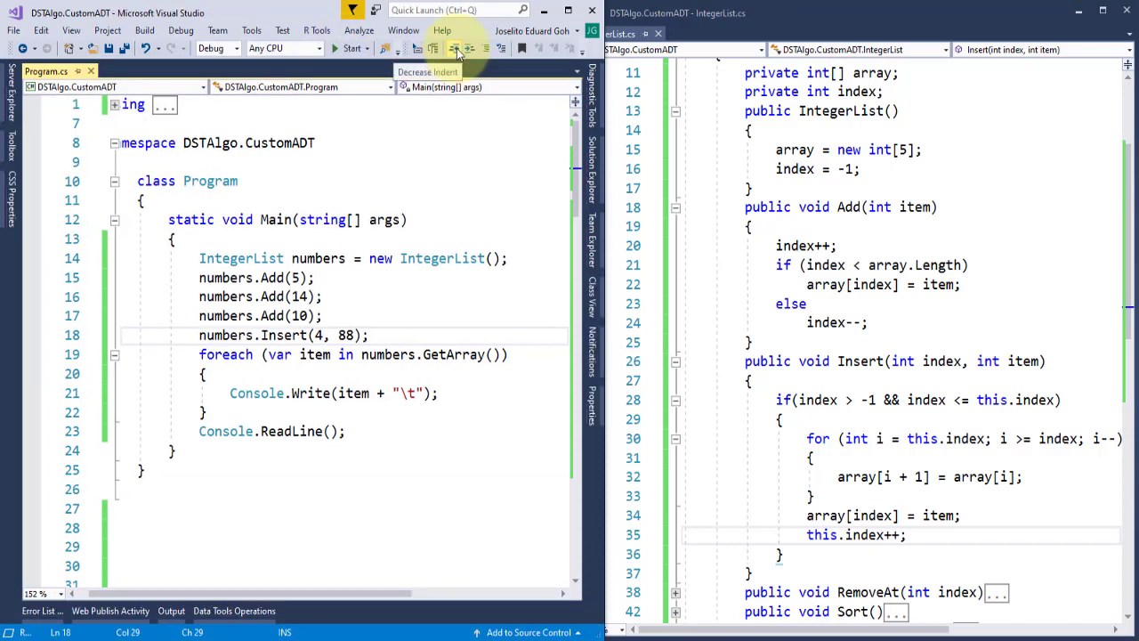
pyautogui.moveTo(417, 329)
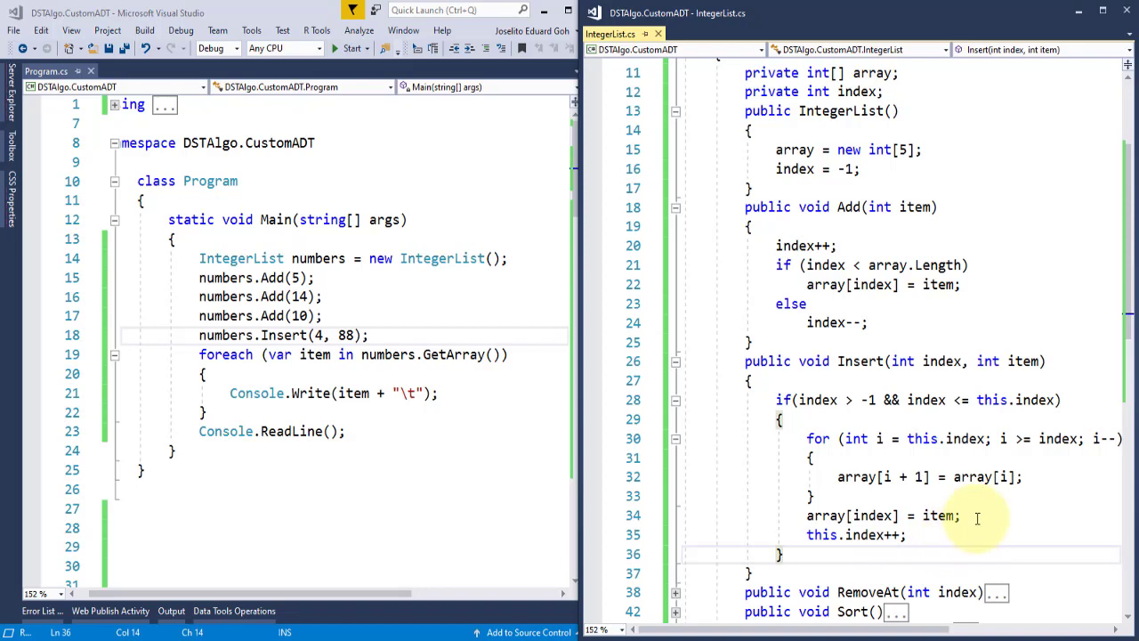
# - Add else throw new Exception("index out of range") to the Insert method
pyautogui.write('e')
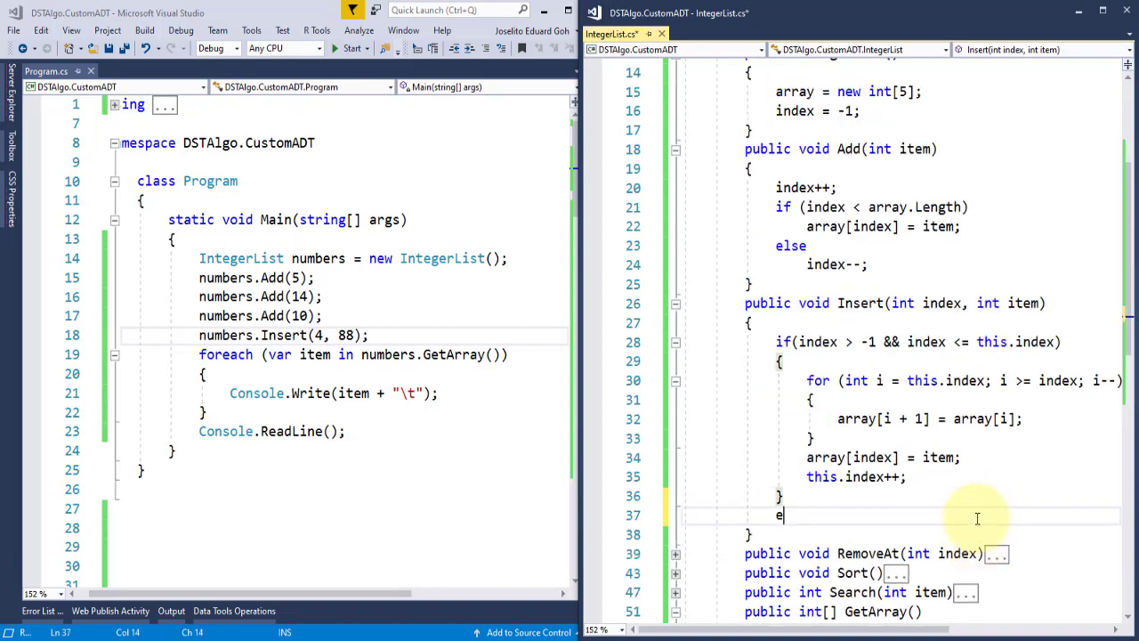
pyautogui.write('lse')
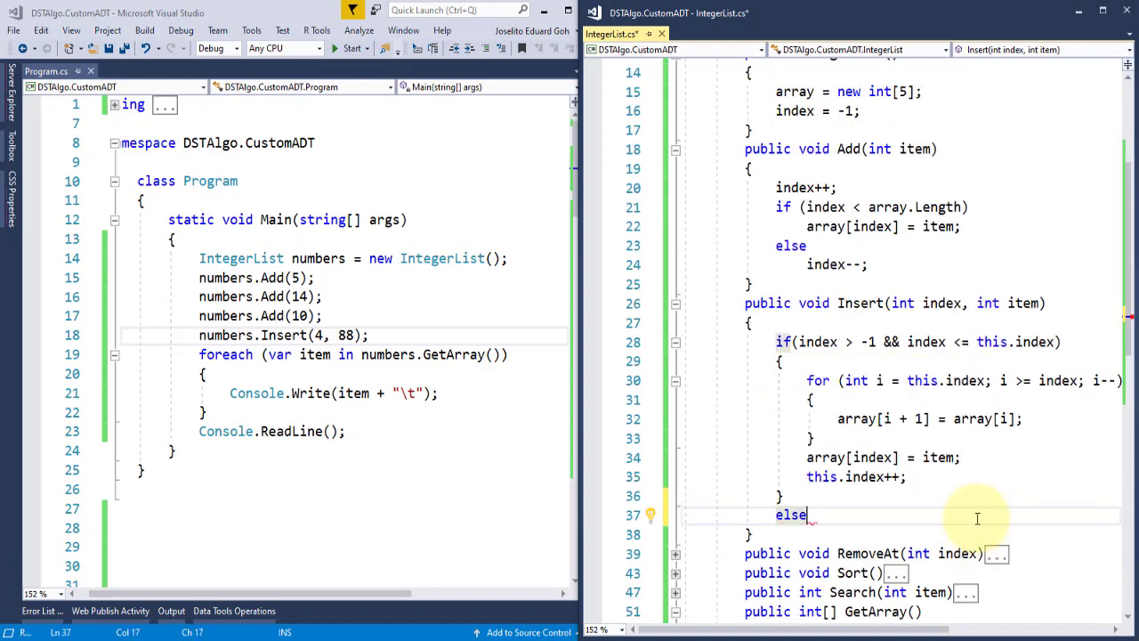
pyautogui.write('throw new Exception')
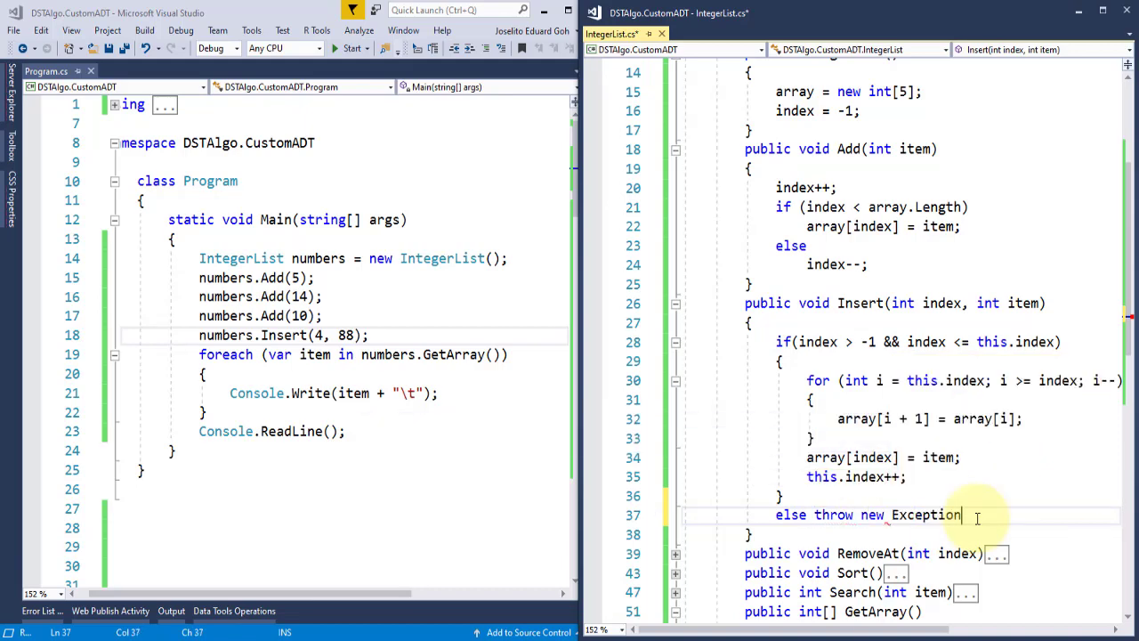
pyautogui.write('("index out of"')
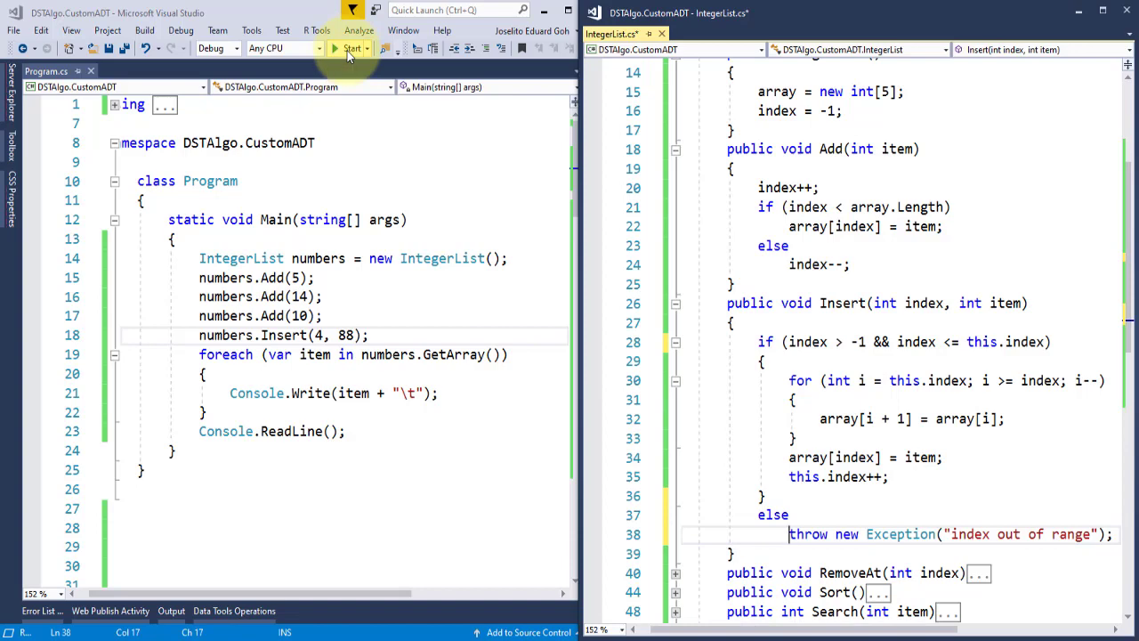
# - Confirm Insert(4, 88) throws the exception, then rerun with index 0 printing 88 5 14 10
pyautogui.click(351, 48)
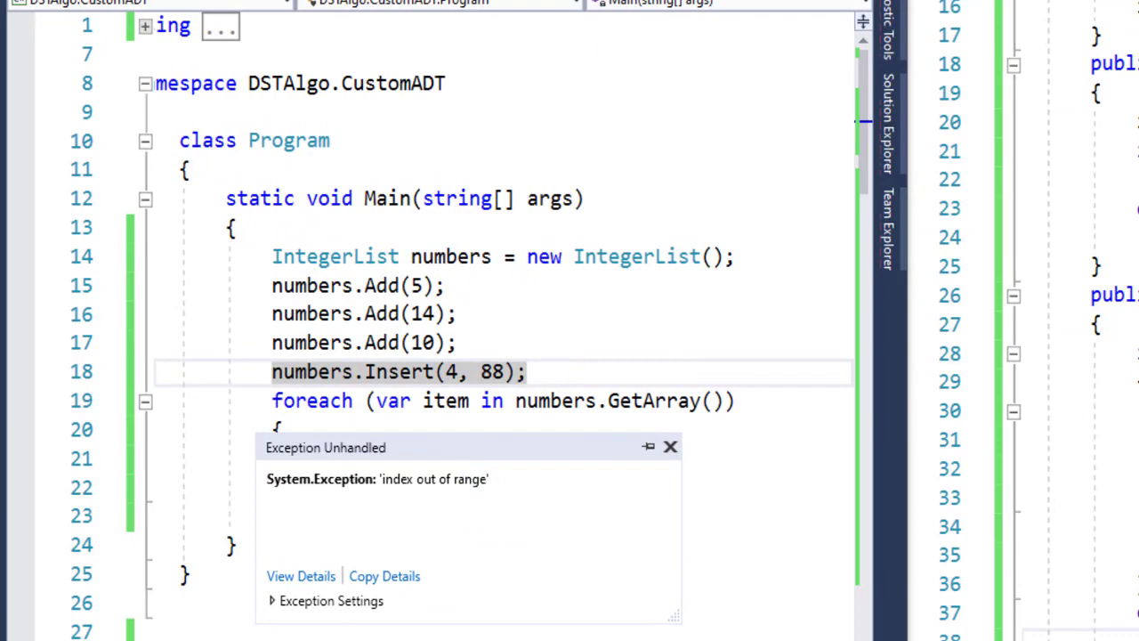
pyautogui.click(671, 446)
pyautogui.write('0')
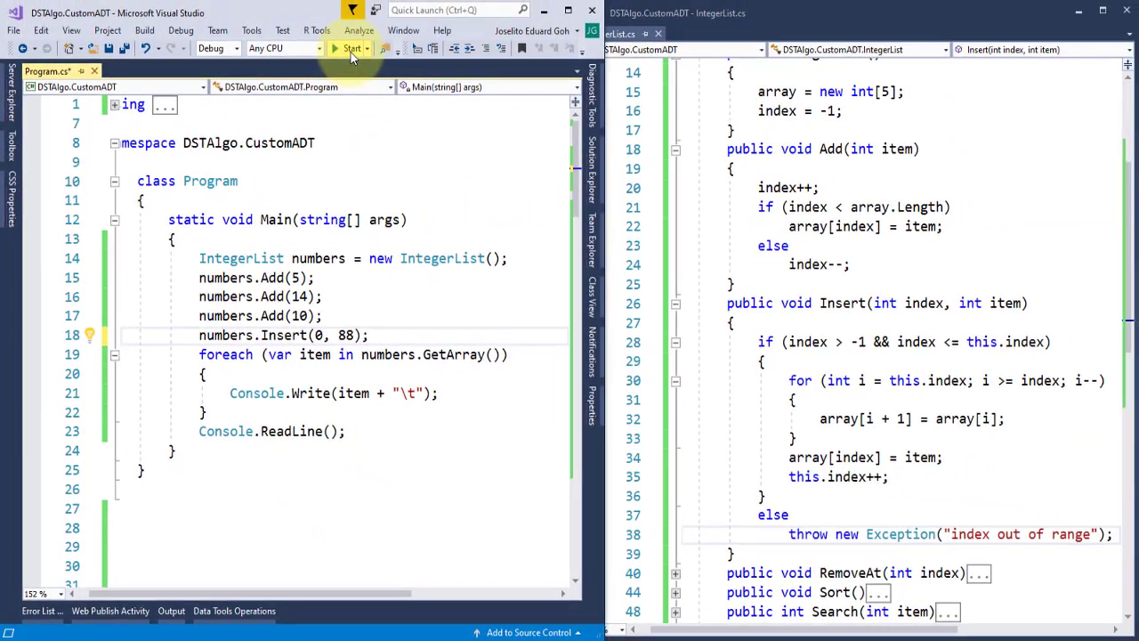
pyautogui.click(350, 48)
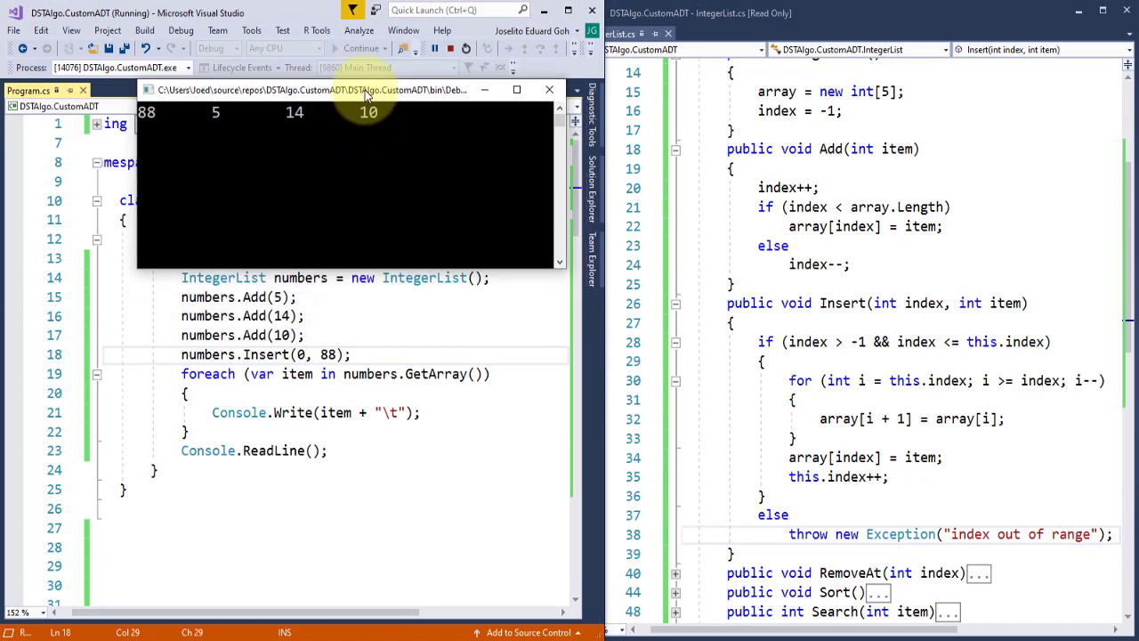